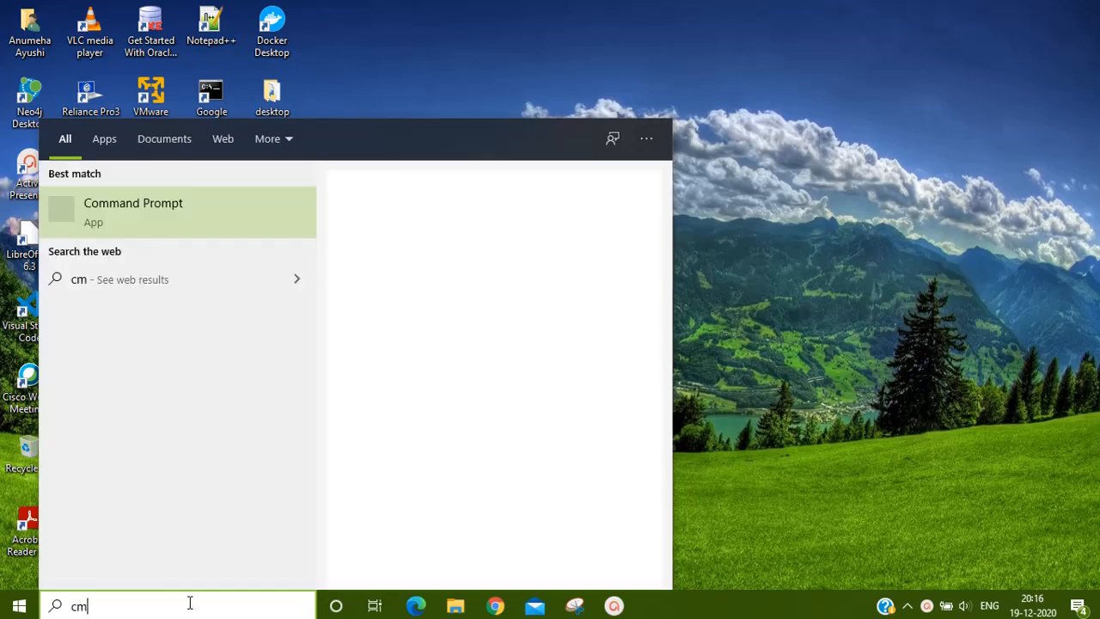
- Open Command Prompt, run 'java --version' showing openjdk 14.0.1, and maximize the window
{"action": "type", "text": "d"}
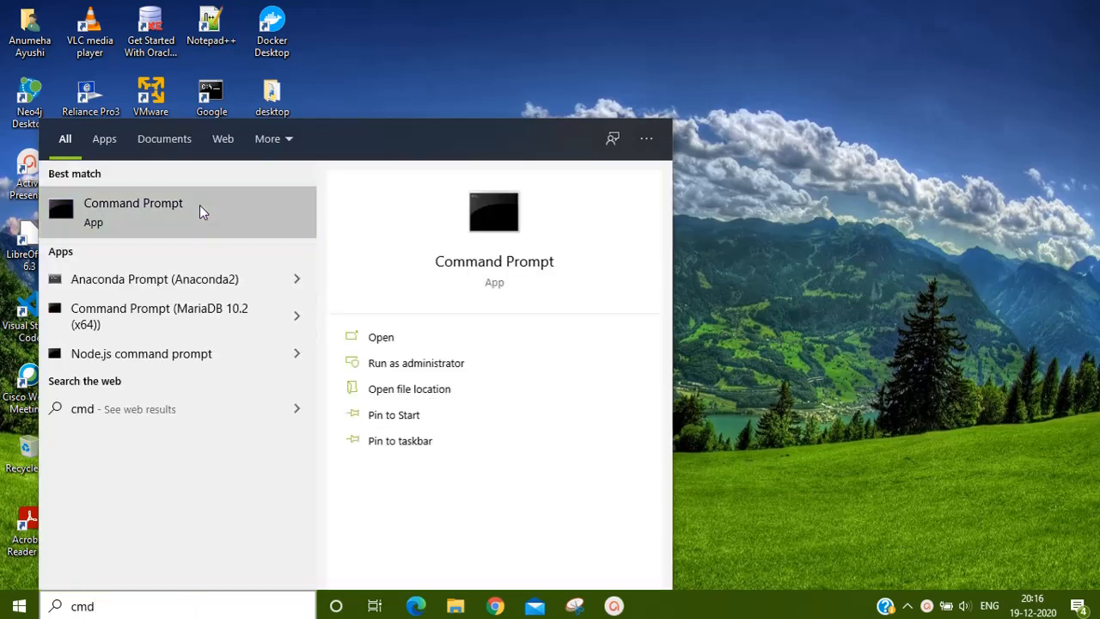
{"action": "left_click", "coordinate": [380, 336]}
{"action": "type", "text": "java"}
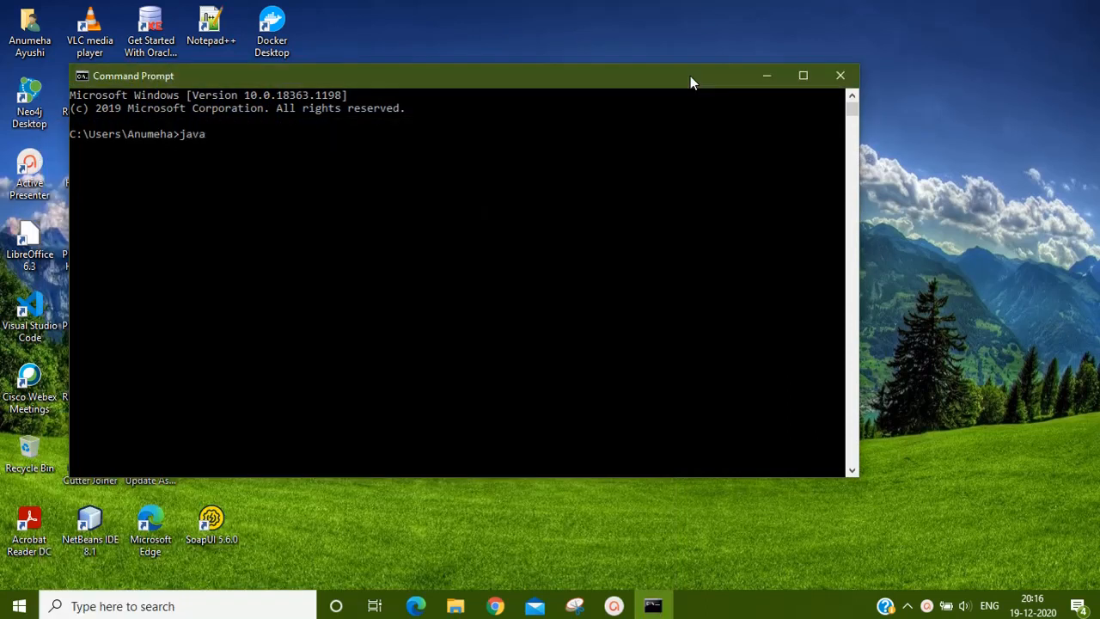
{"action": "type", "text": "--v"}
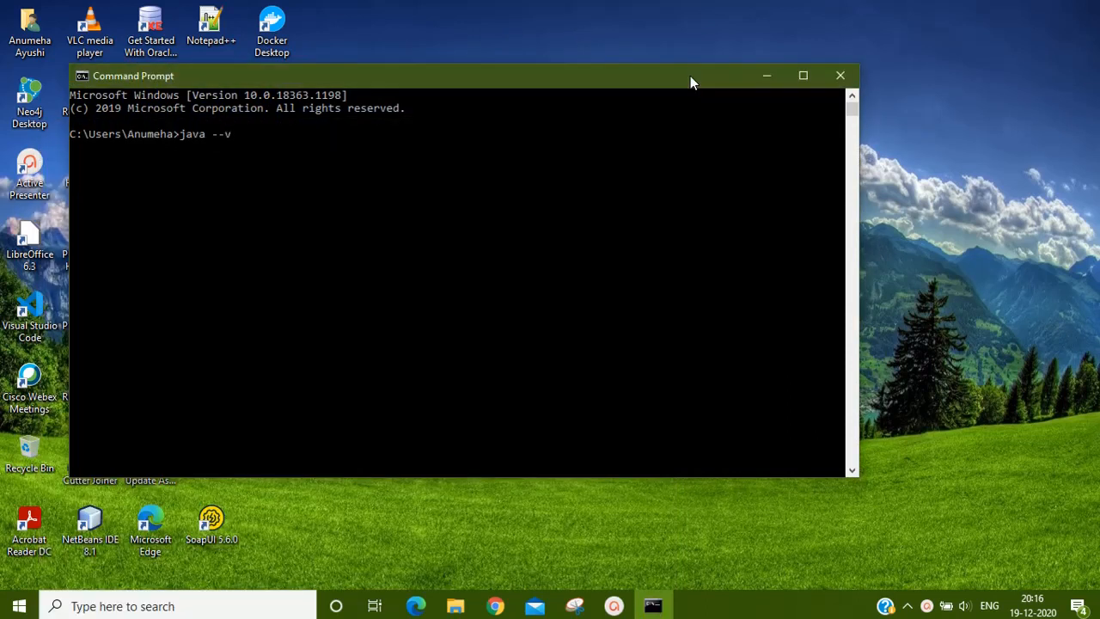
{"action": "key", "text": "Return"}
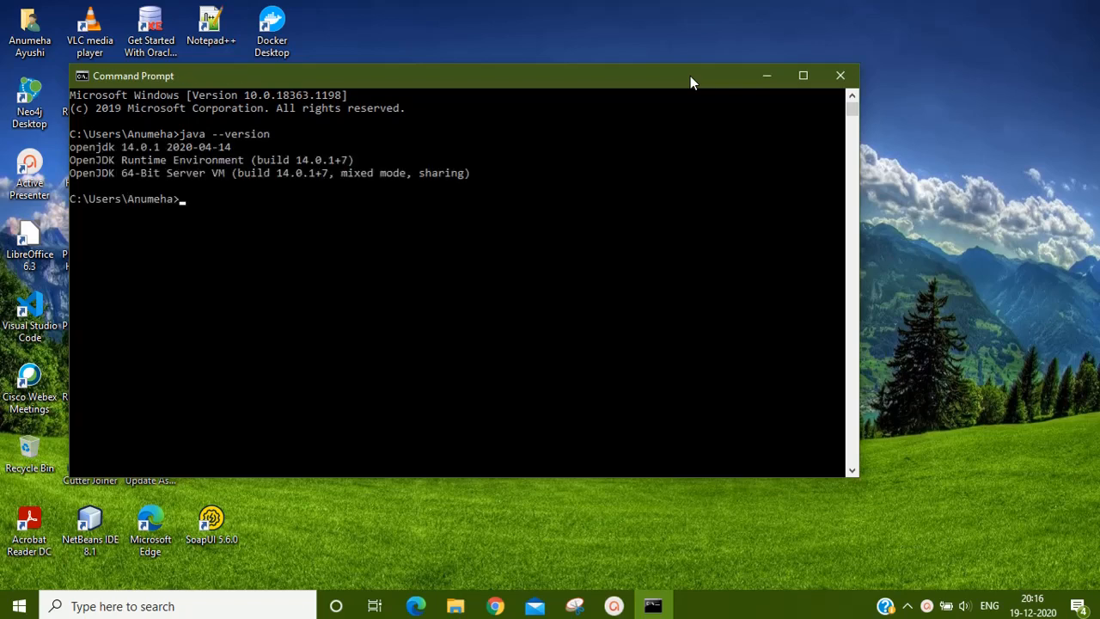
{"action": "mouse_move", "coordinate": [840, 69]}
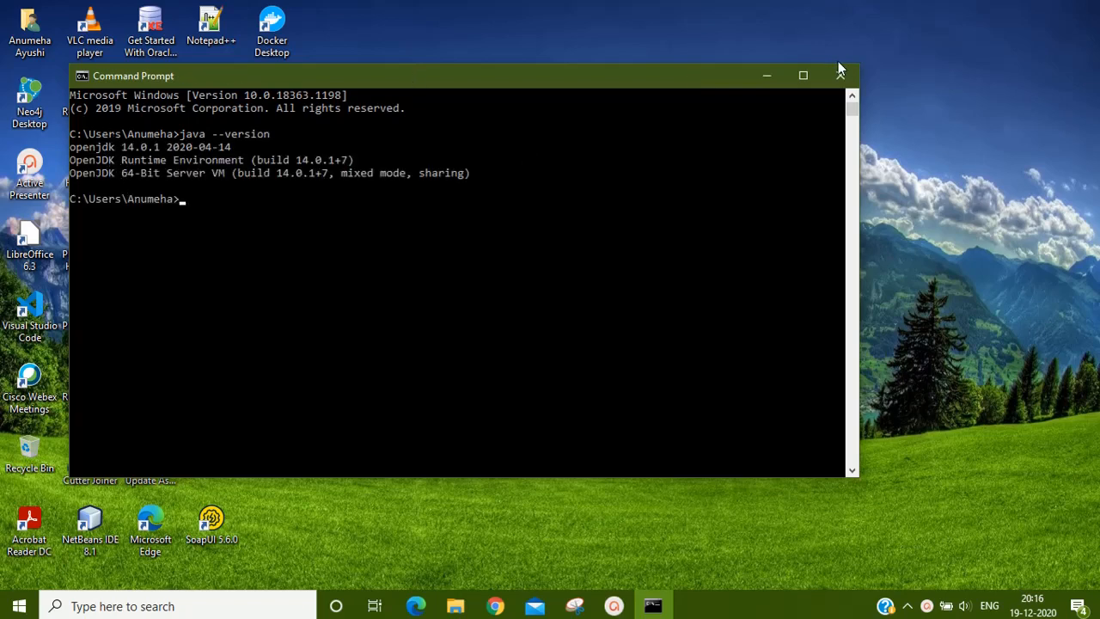
{"action": "left_click", "coordinate": [802, 75]}
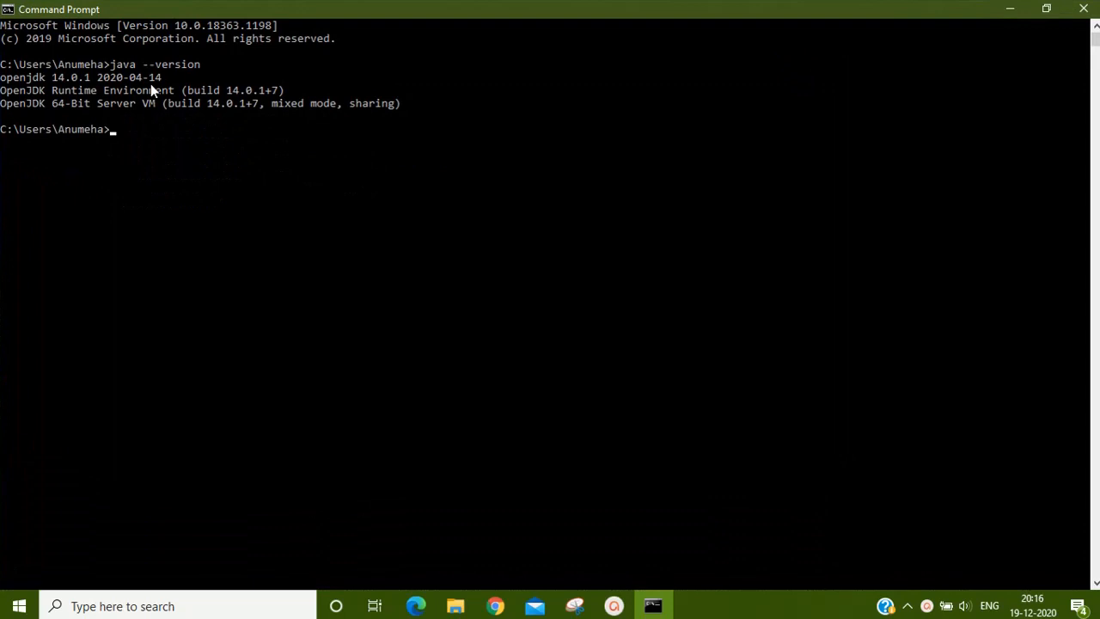
{"action": "mouse_move", "coordinate": [159, 129]}
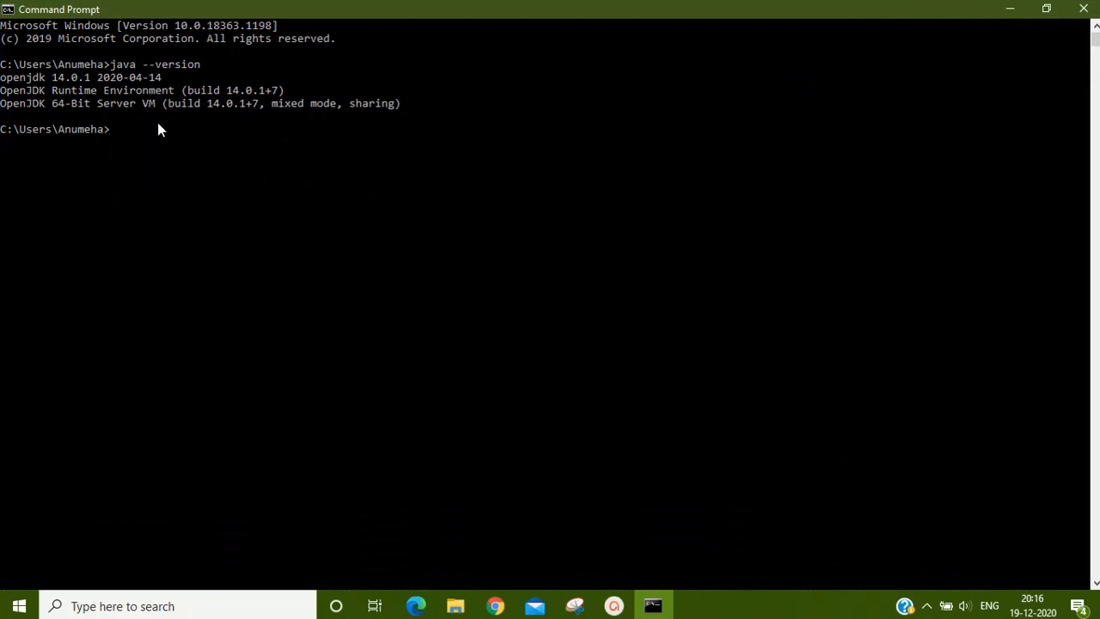
{"action": "mouse_move", "coordinate": [951, 11]}
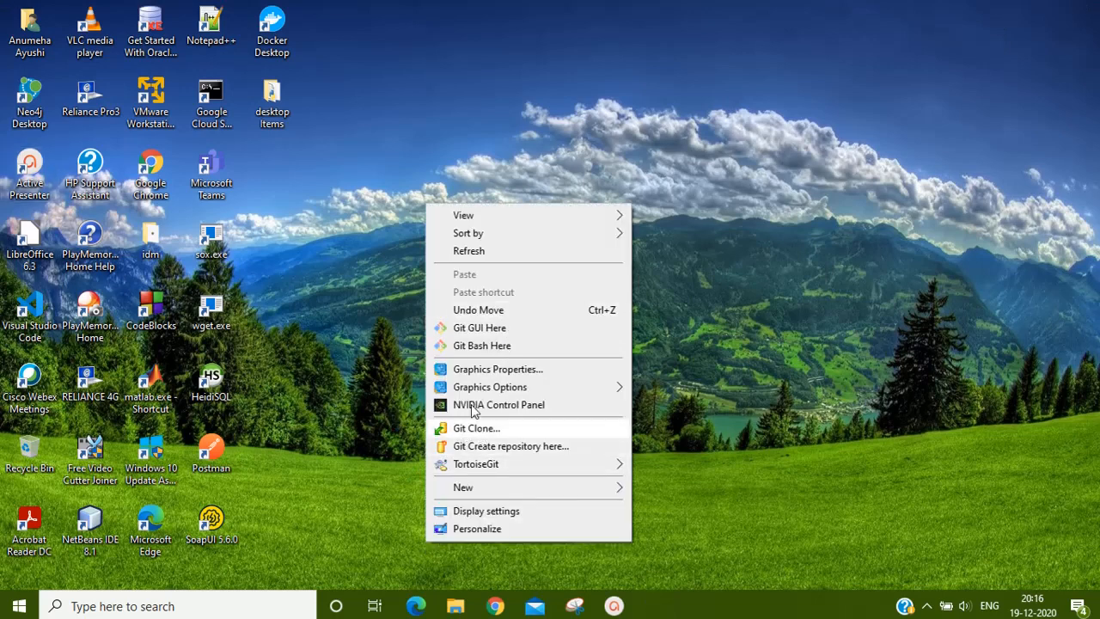
- Create a new desktop text document named HelloWorld.java, accepting the extension change
{"action": "left_click", "coordinate": [463, 488]}
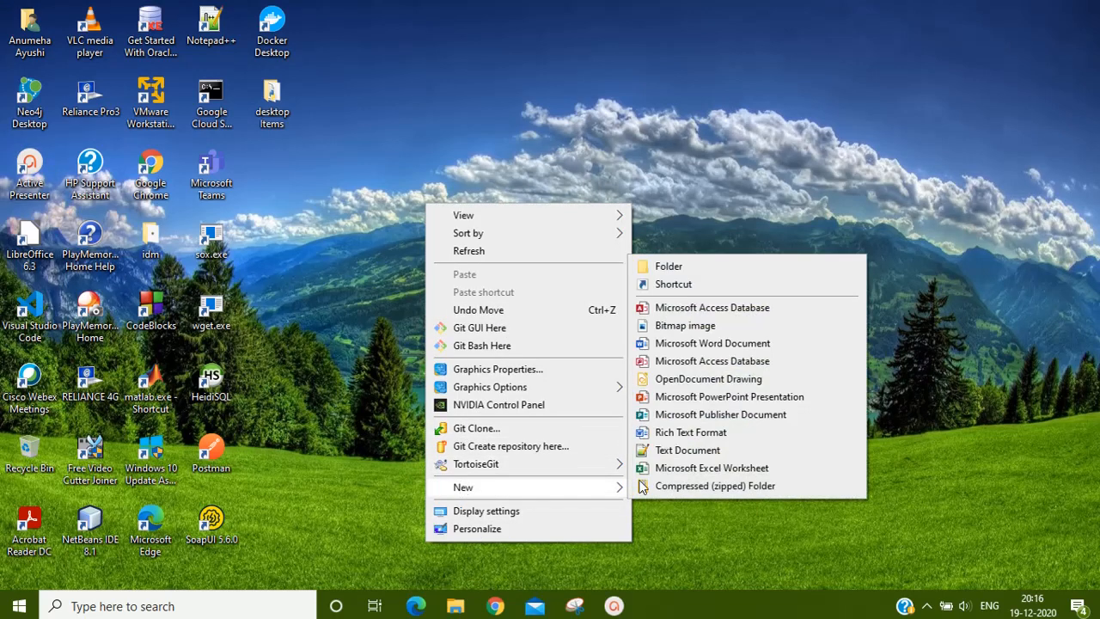
{"action": "left_click", "coordinate": [687, 449]}
{"action": "type", "text": "HelloWorld."}
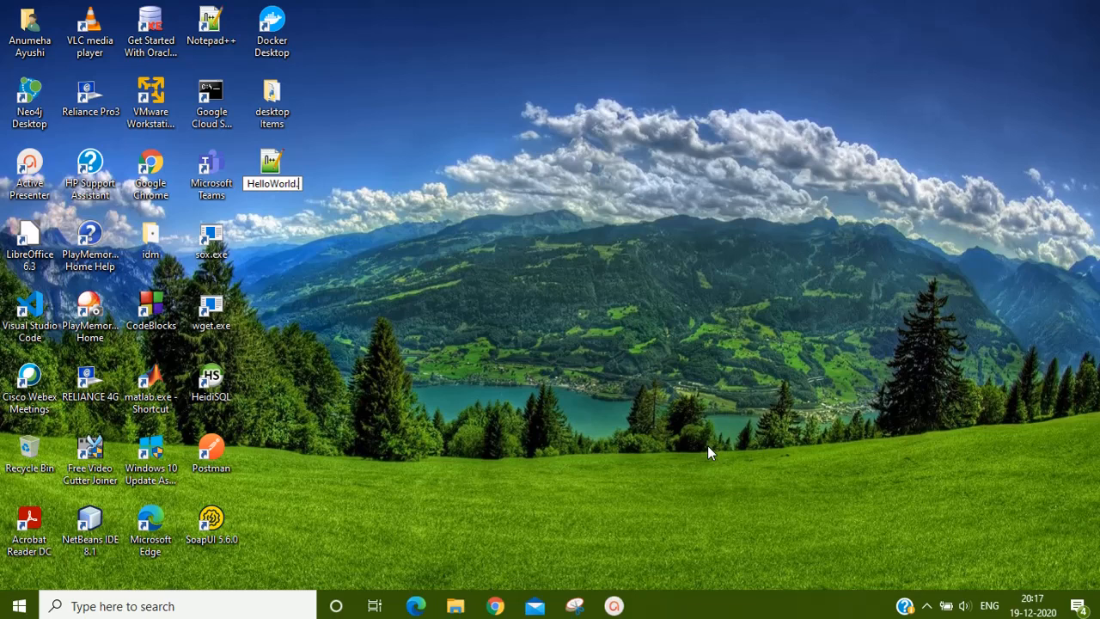
{"action": "key", "text": "Return"}
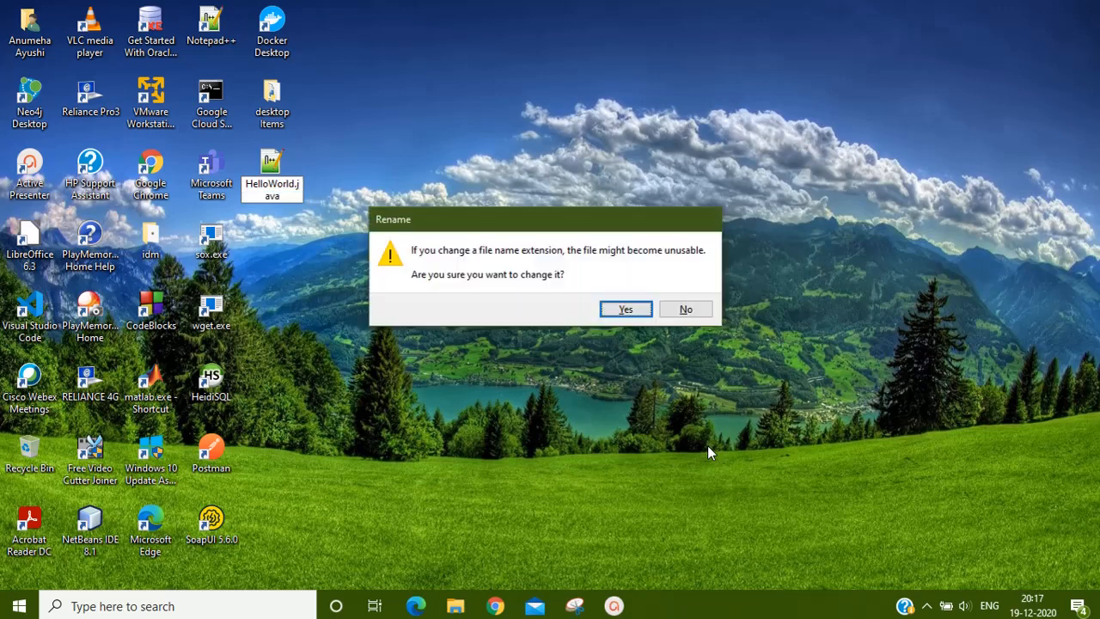
{"action": "left_click", "coordinate": [625, 308]}
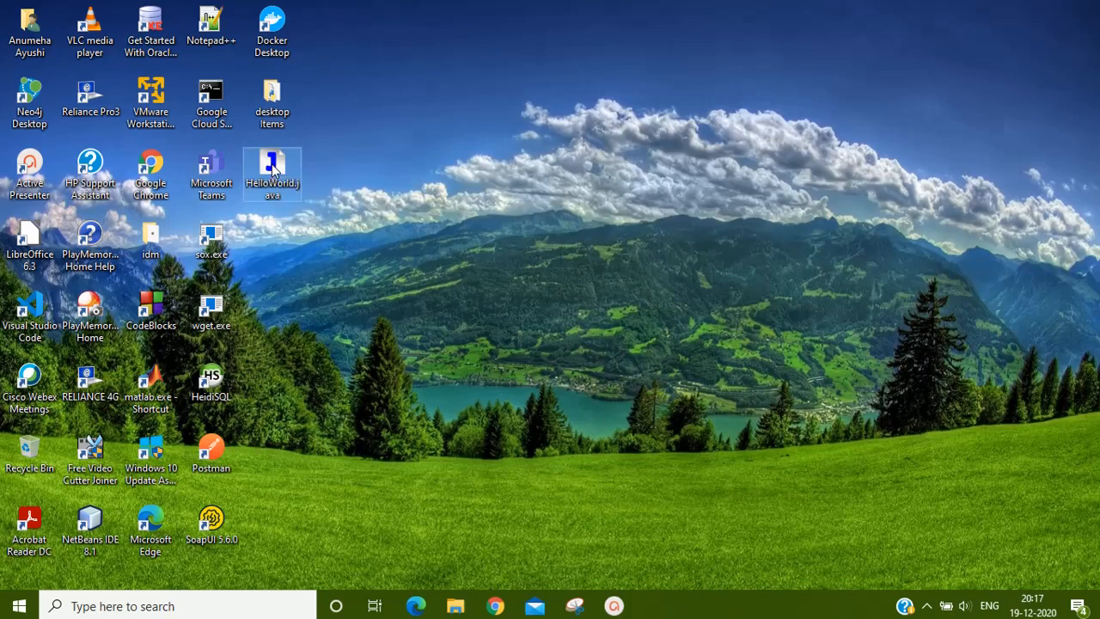
{"action": "mouse_move", "coordinate": [325, 274]}
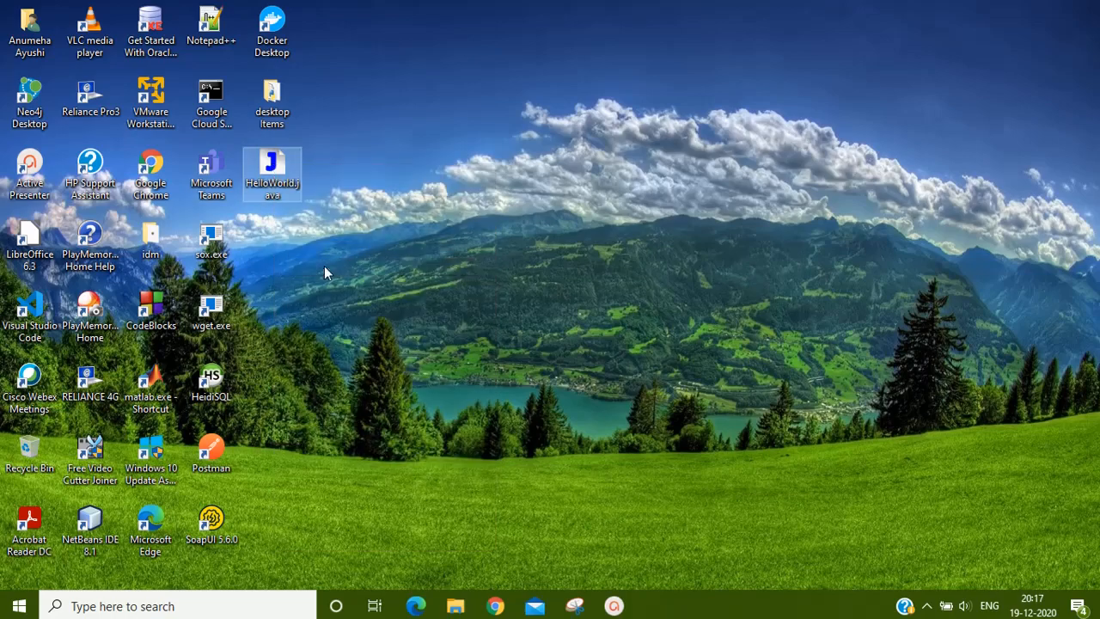
- Open HelloWorld.java and type a HelloWorld class whose main prints 'This is first Java Program.'
{"action": "double_click", "coordinate": [271, 174]}
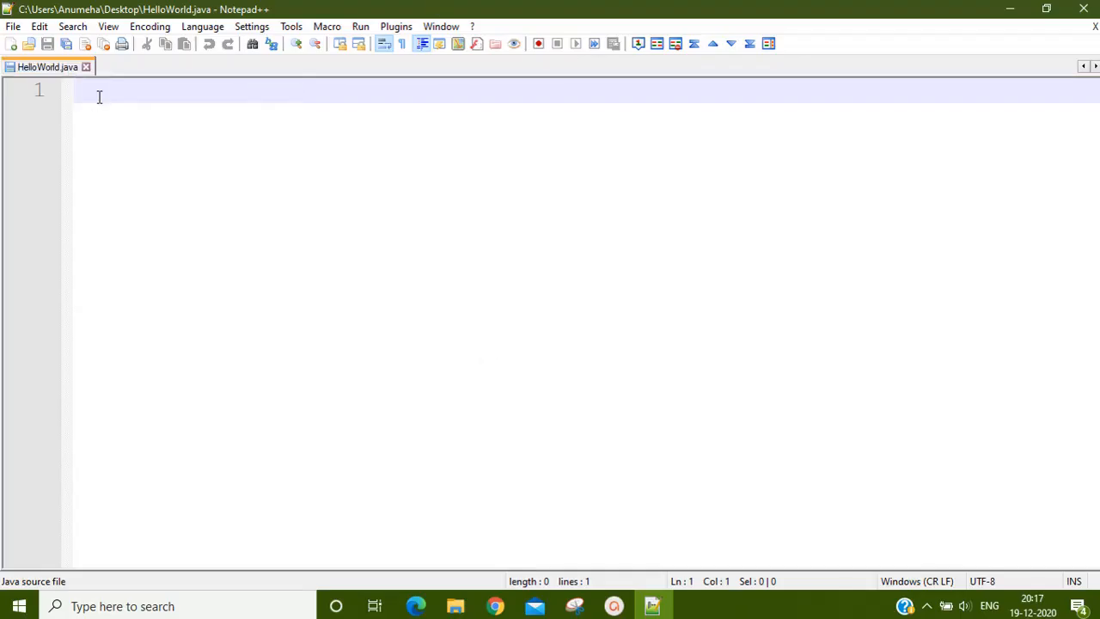
{"action": "type", "text": "class He"}
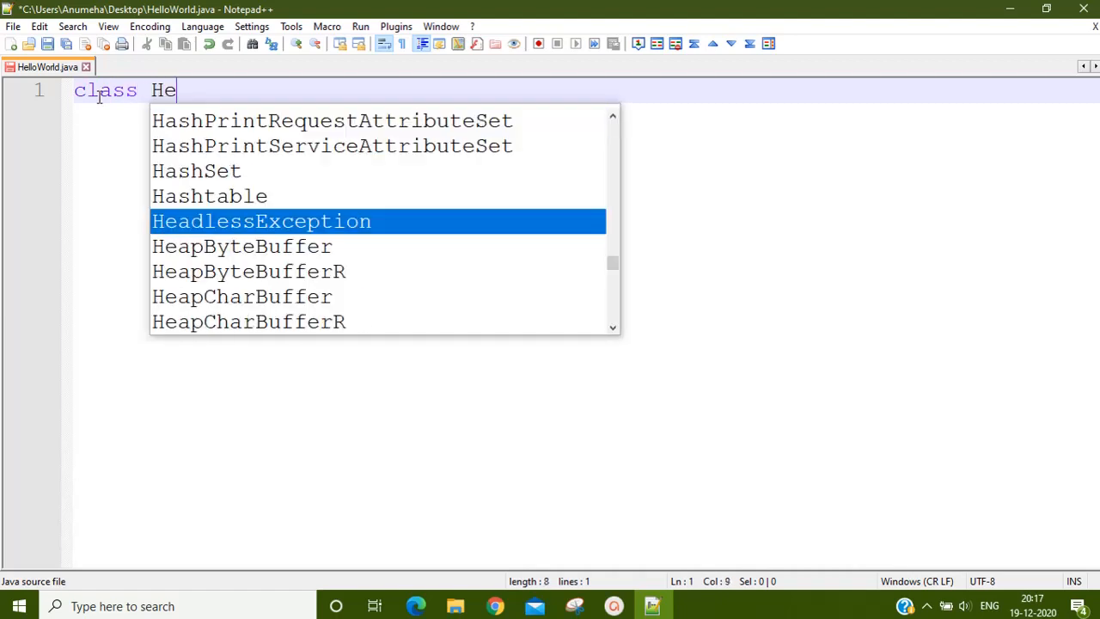
{"action": "type", "text": "lloWorld"}
{"action": "type", "text": "{"}
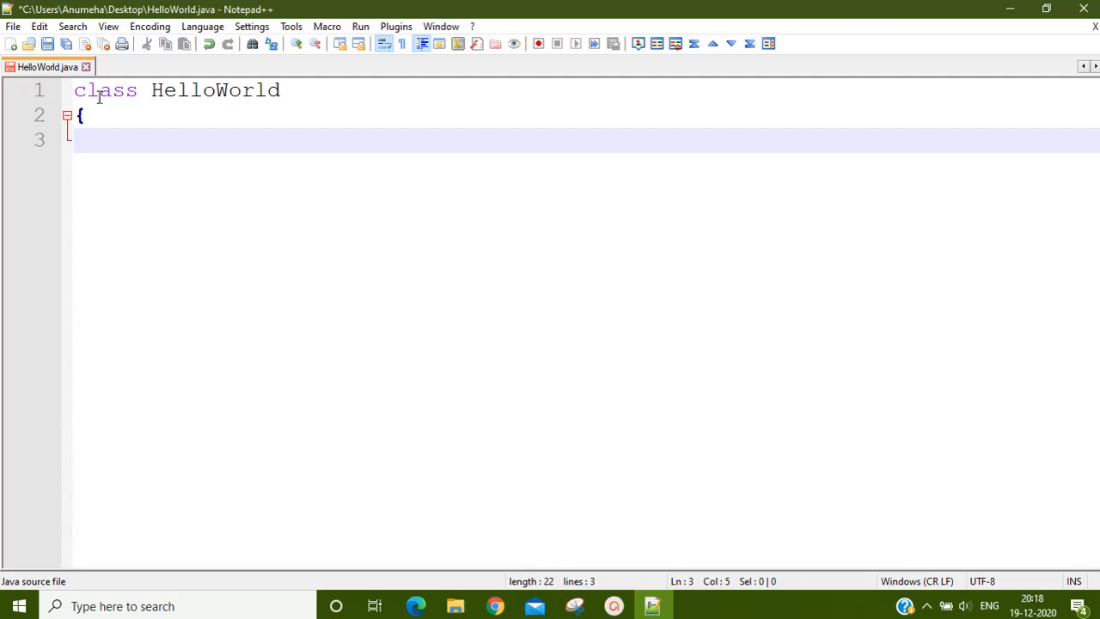
{"action": "type", "text": "public static void main("}
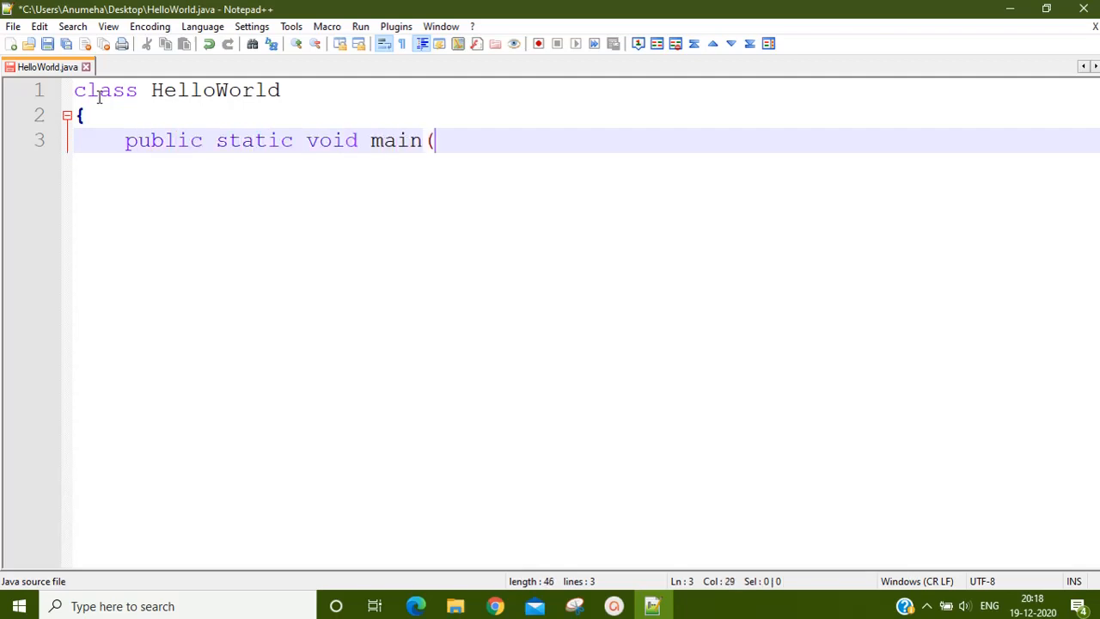
{"action": "type", "text": "String args[])"}
{"action": "type", "text": "System"}
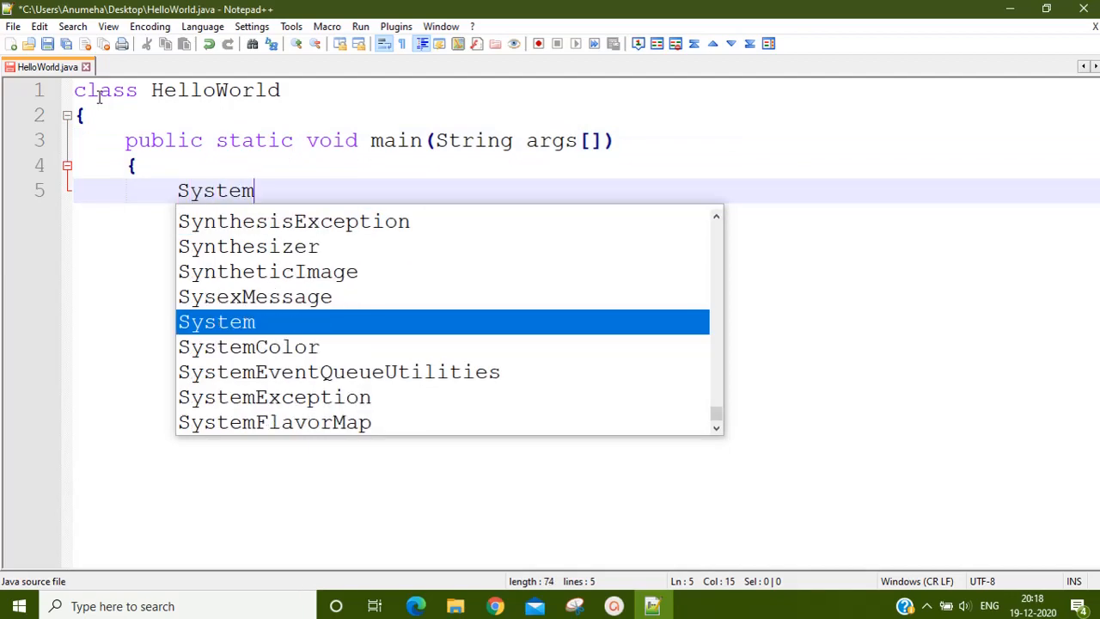
{"action": "type", "text": ".out.prin"}
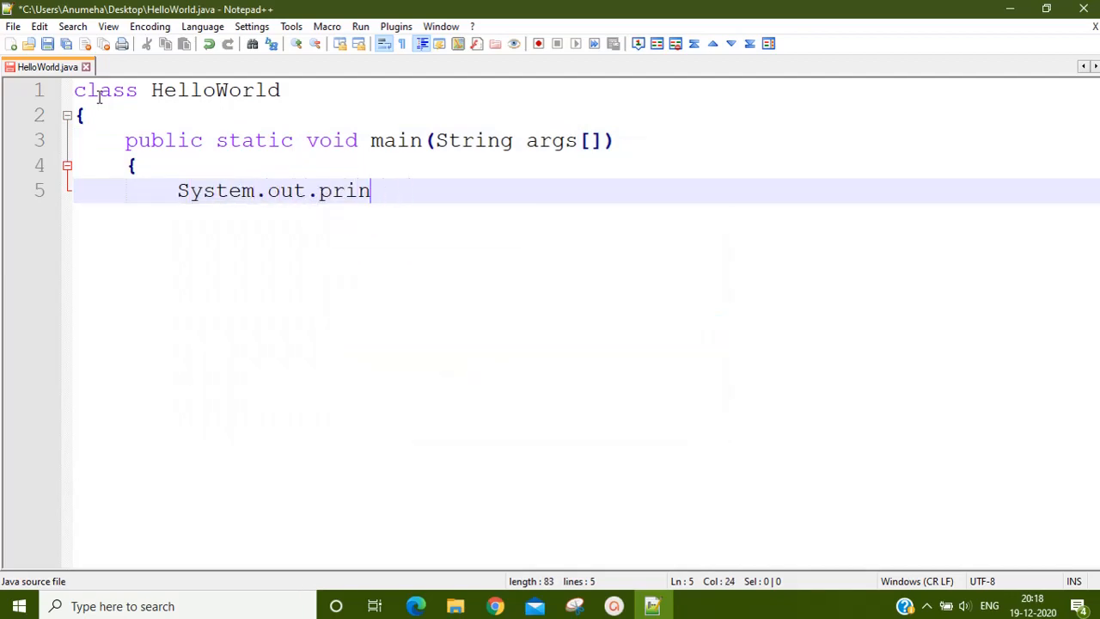
{"action": "type", "text": "tln(\"This is f"}
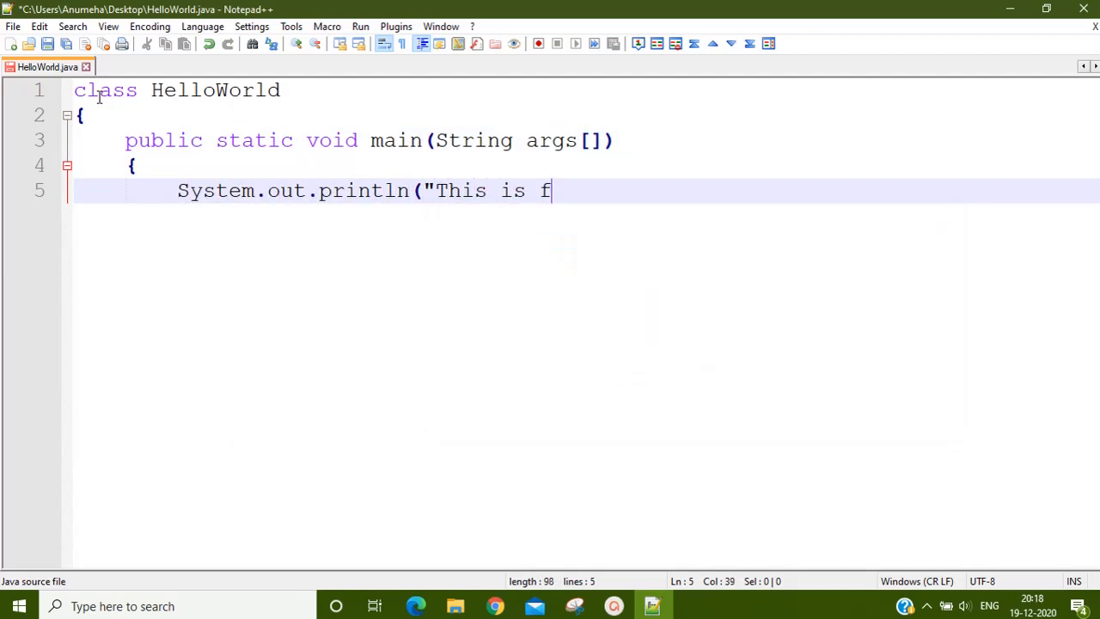
{"action": "type", "text": "irst Java Program"}
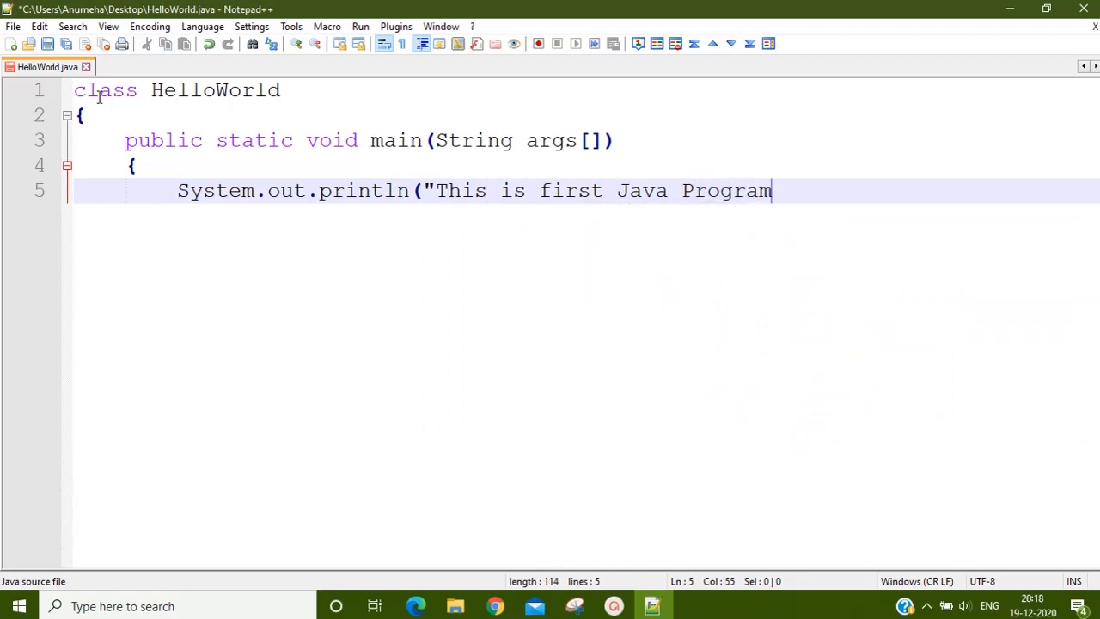
{"action": "type", "text": ".\");"}
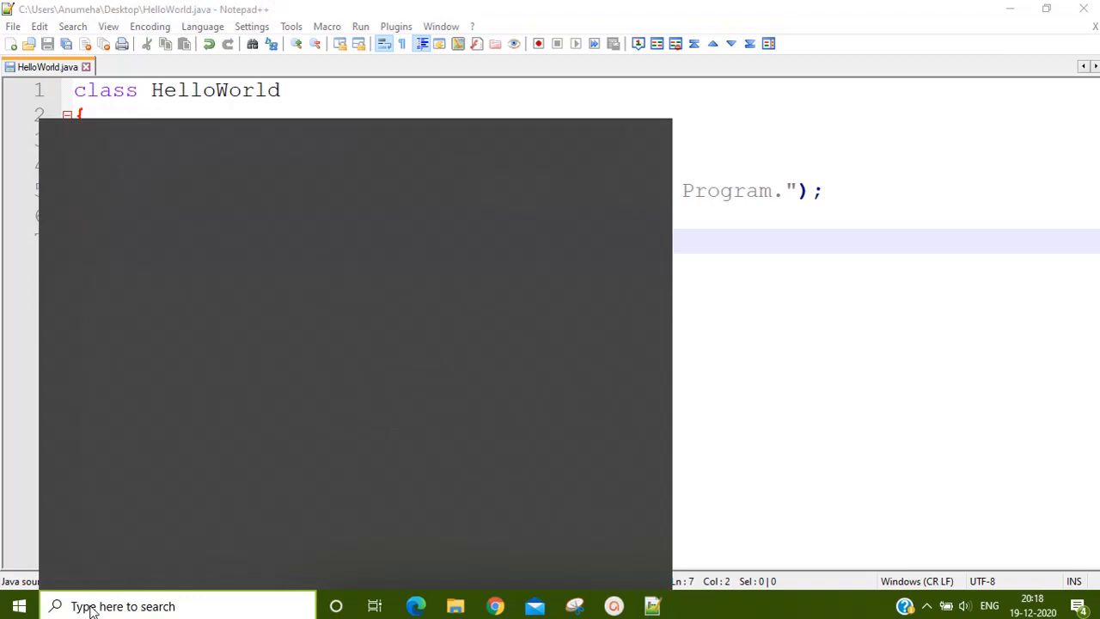
- Open Command Prompt, change to the Desktop folder, and run 'javac HelloWorld.java'
{"action": "type", "text": "cmd"}
{"action": "type", "text": "cd Desk"}
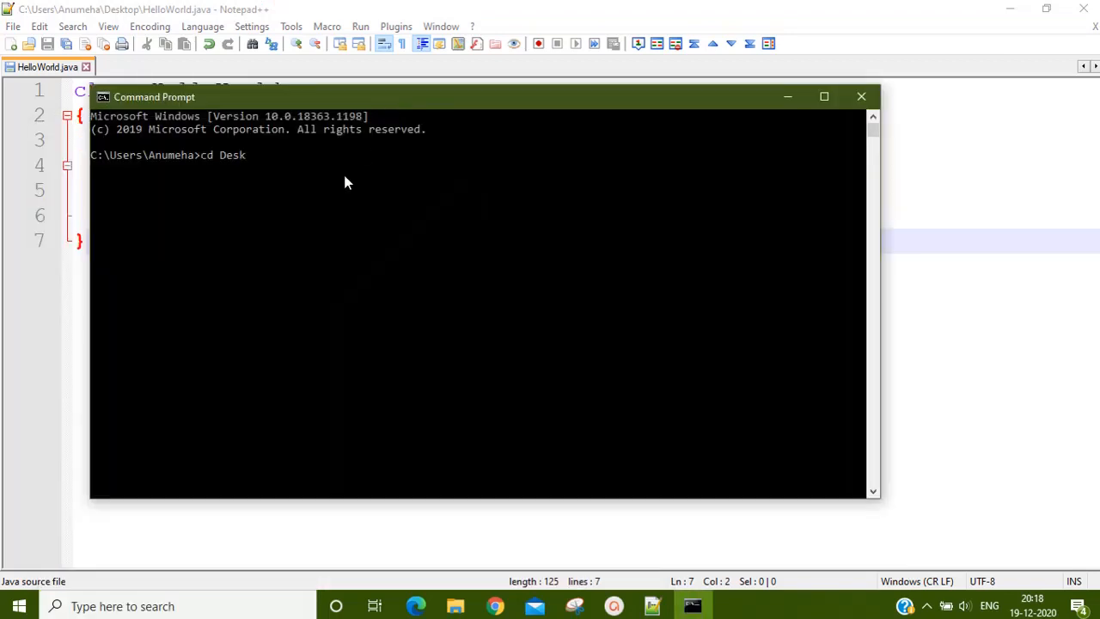
{"action": "key", "text": "Return"}
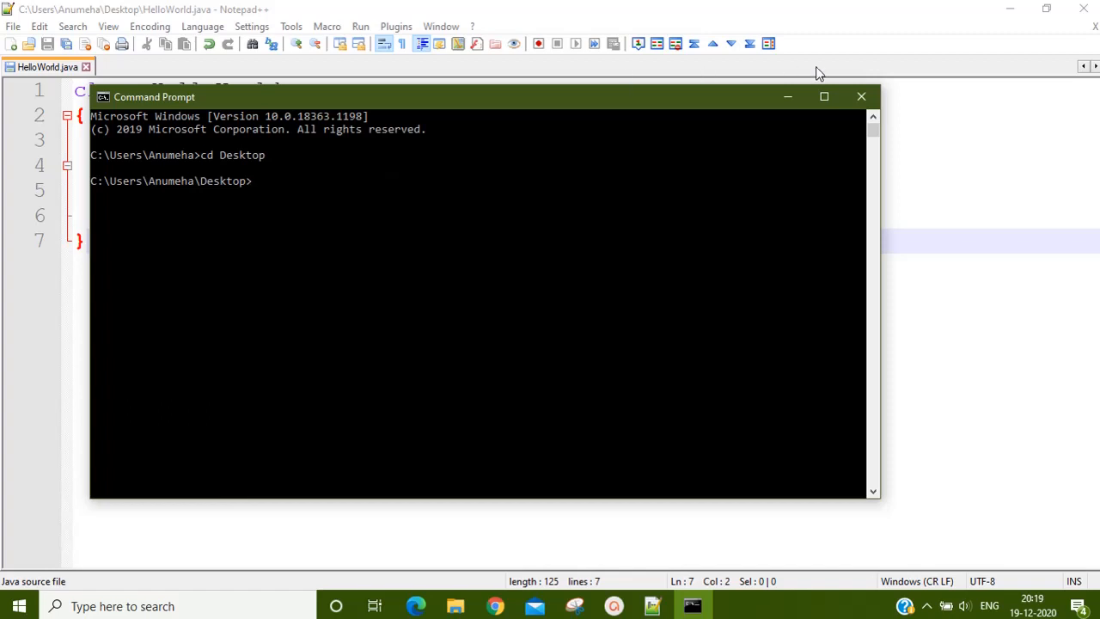
{"action": "type", "text": "javac He"}
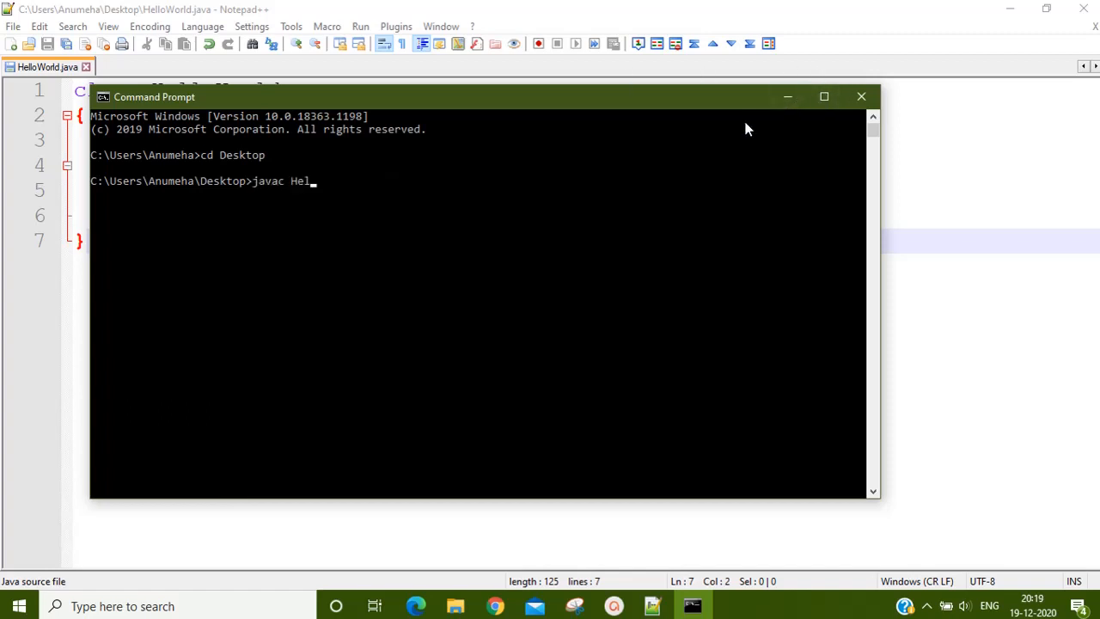
{"action": "type", "text": "loWorld.java"}
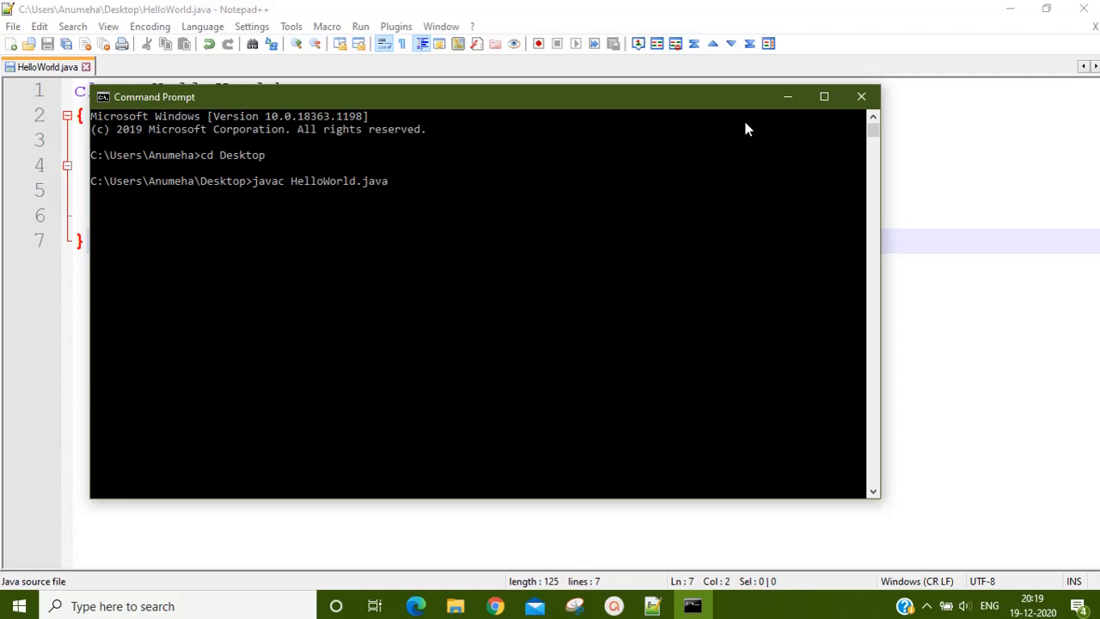
{"action": "key", "text": "Return"}
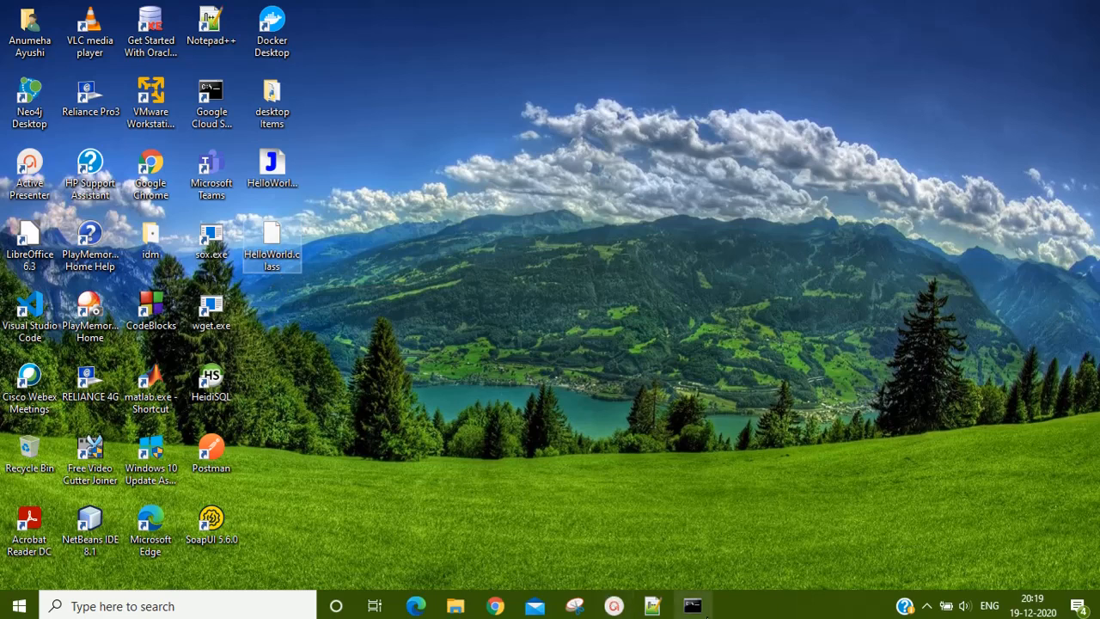
- Run 'java HelloWorld.java' in the console, printing 'This is first Java Program.'
{"action": "left_click", "coordinate": [692, 606]}
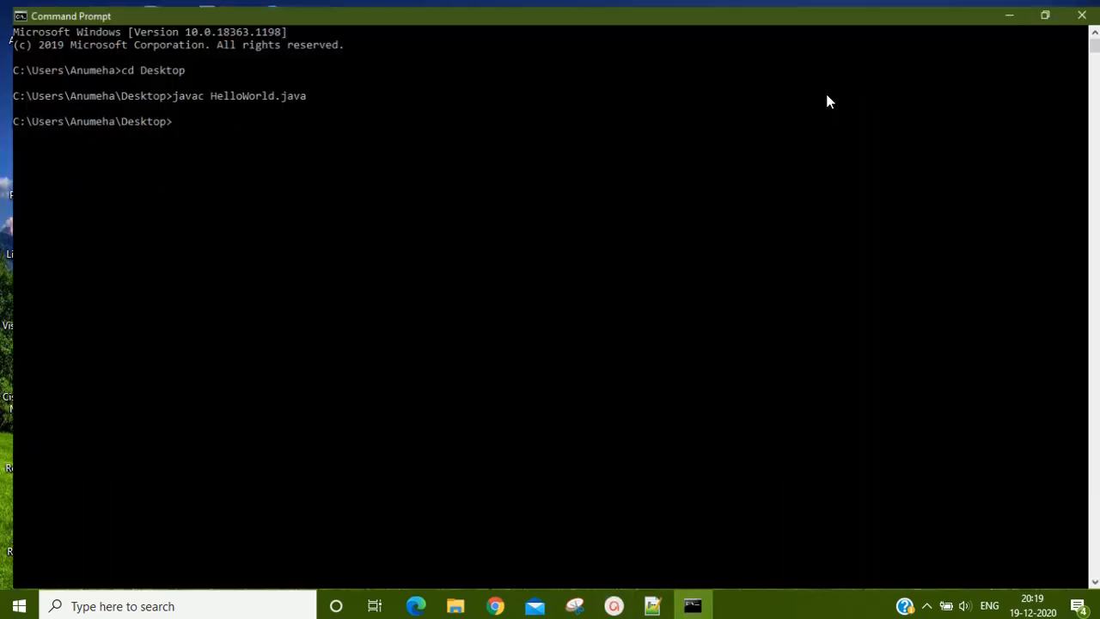
{"action": "type", "text": "java"}
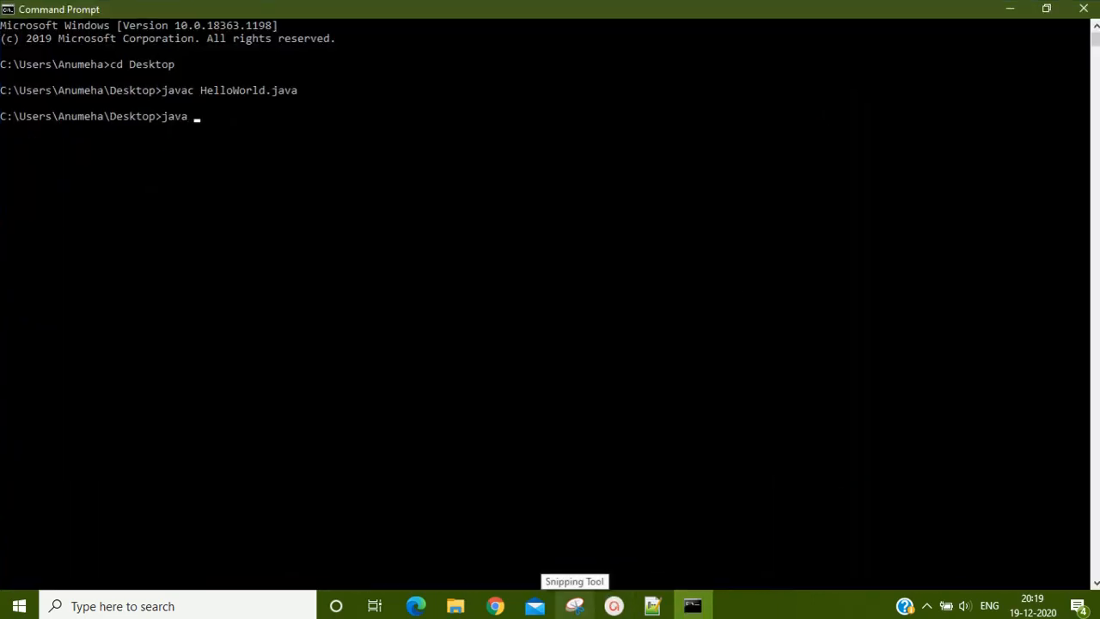
{"action": "type", "text": "Hel"}
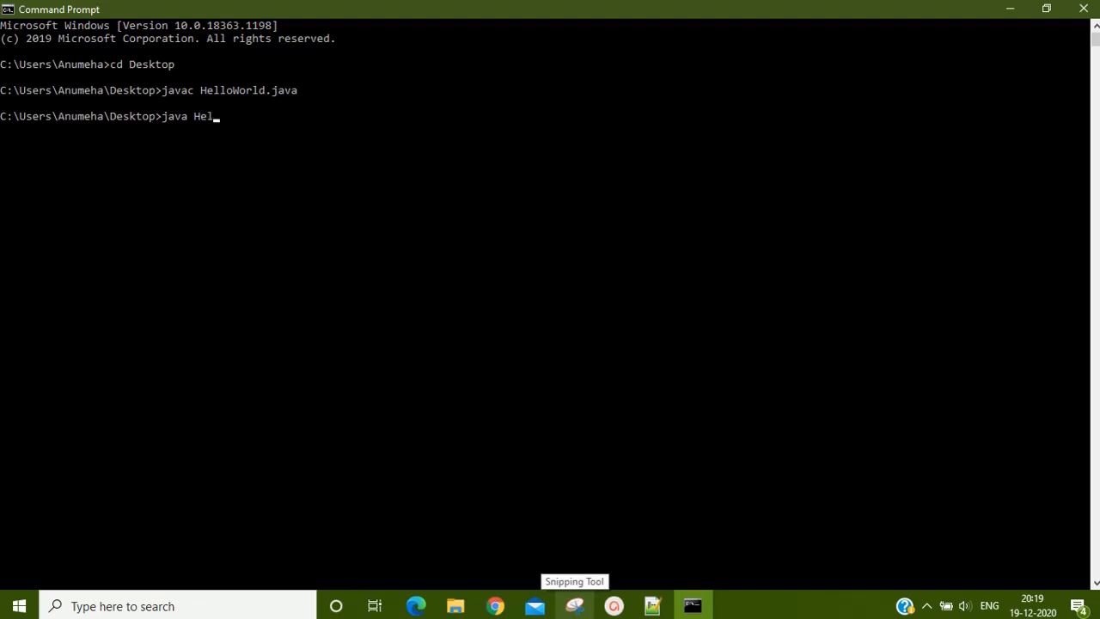
{"action": "type", "text": "loWorld.java"}
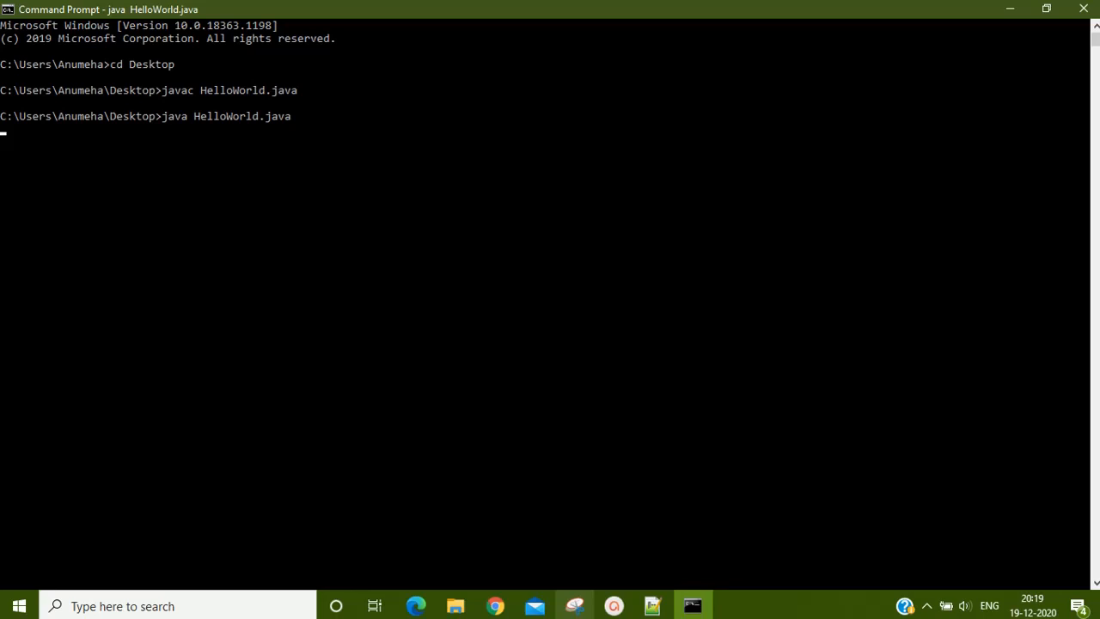
{"action": "key", "text": "Return"}
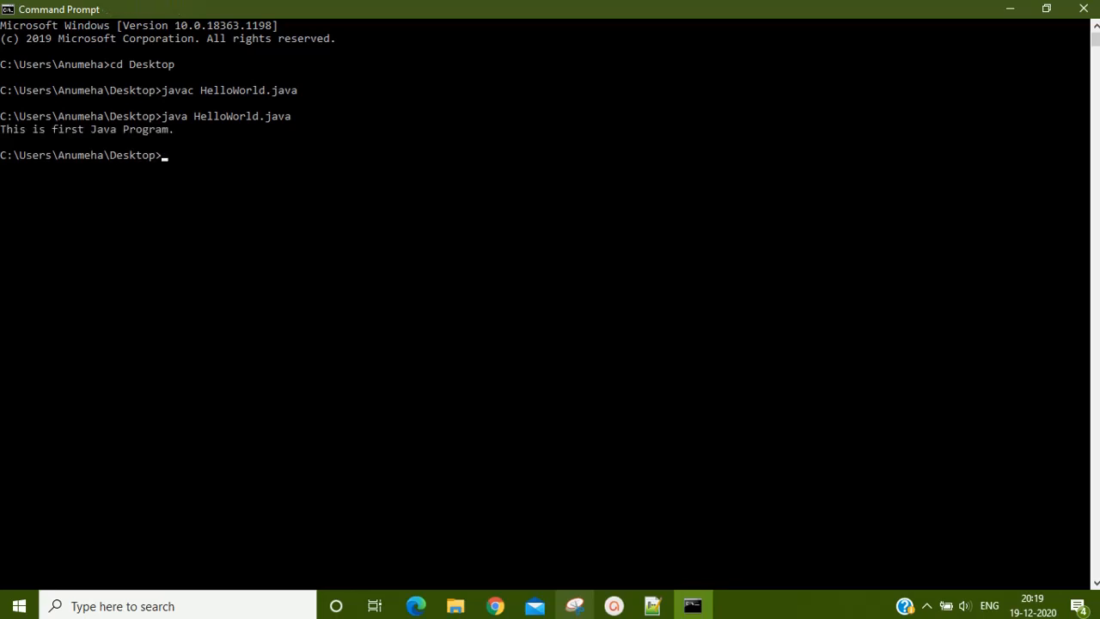
{"action": "mouse_move", "coordinate": [174, 101]}
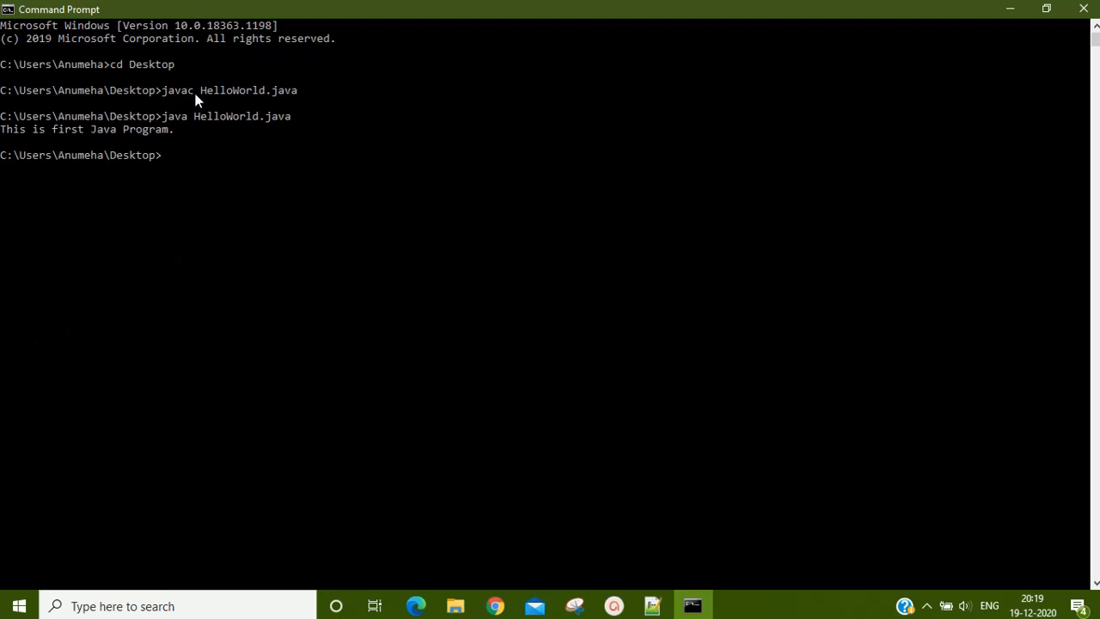
{"action": "mouse_move", "coordinate": [1083, 7]}
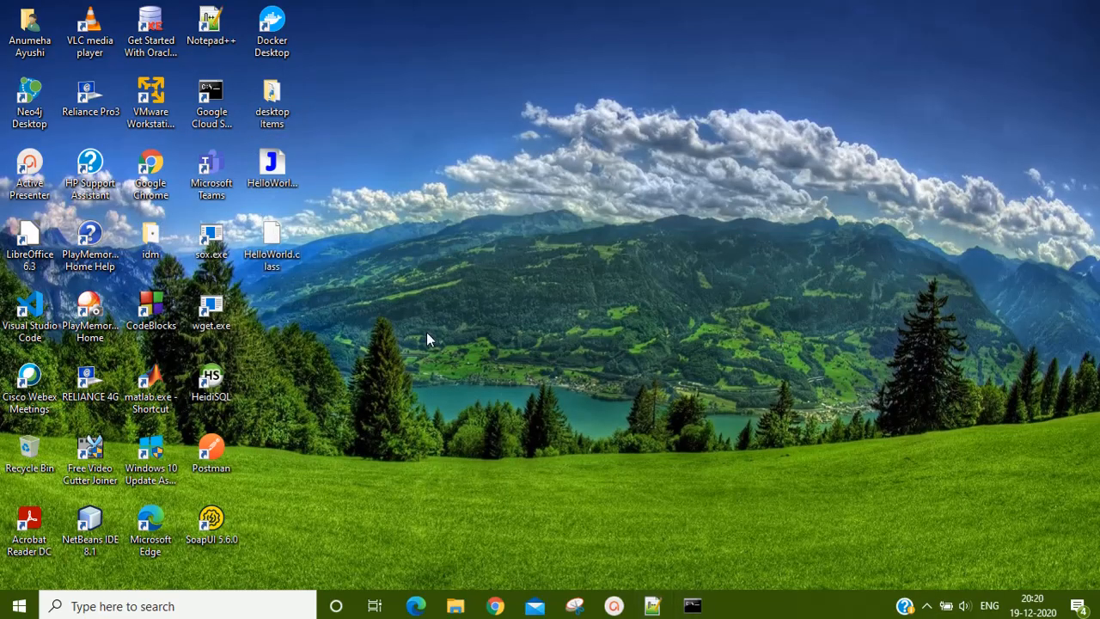
- Create a new desktop text document named HelloJavaProgram2.java, confirming the extension change
{"action": "right_click", "coordinate": [429, 338]}
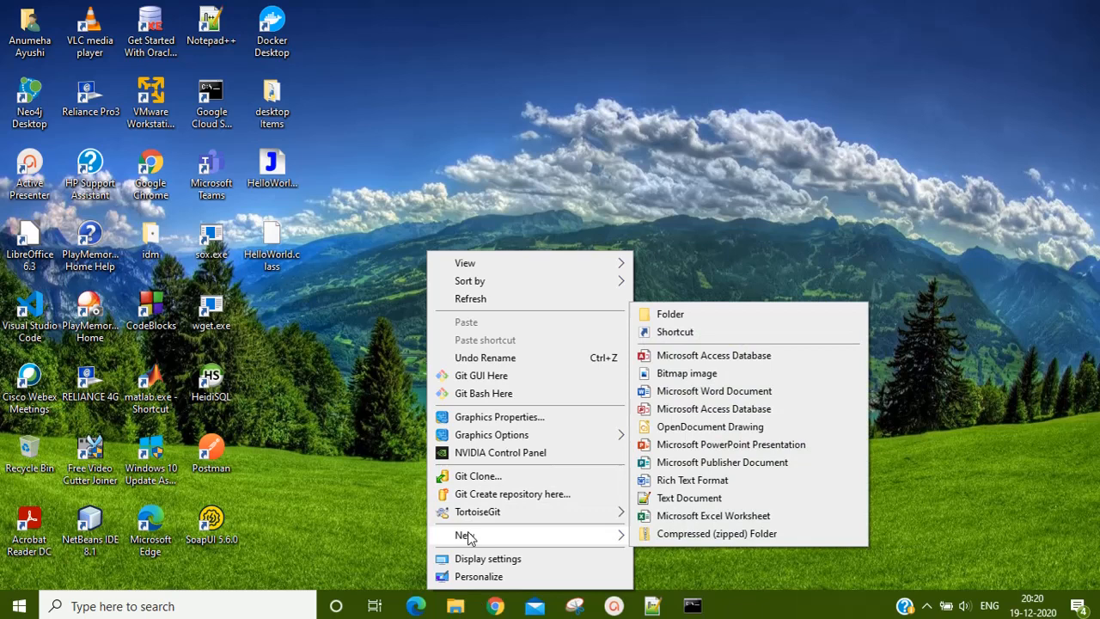
{"action": "left_click", "coordinate": [688, 497]}
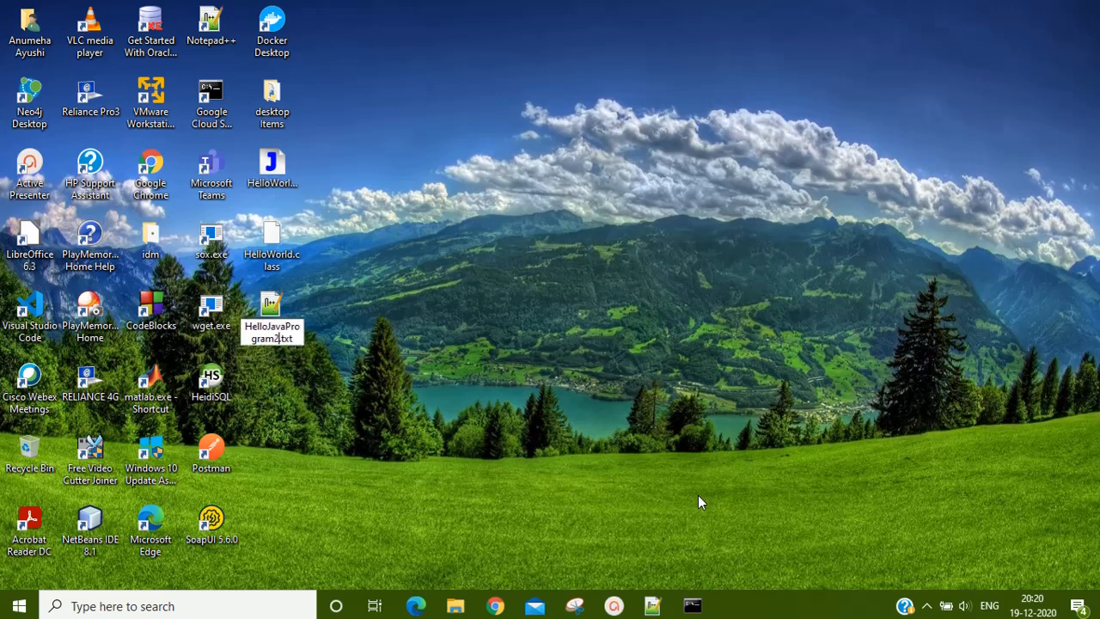
{"action": "type", "text": ".java"}
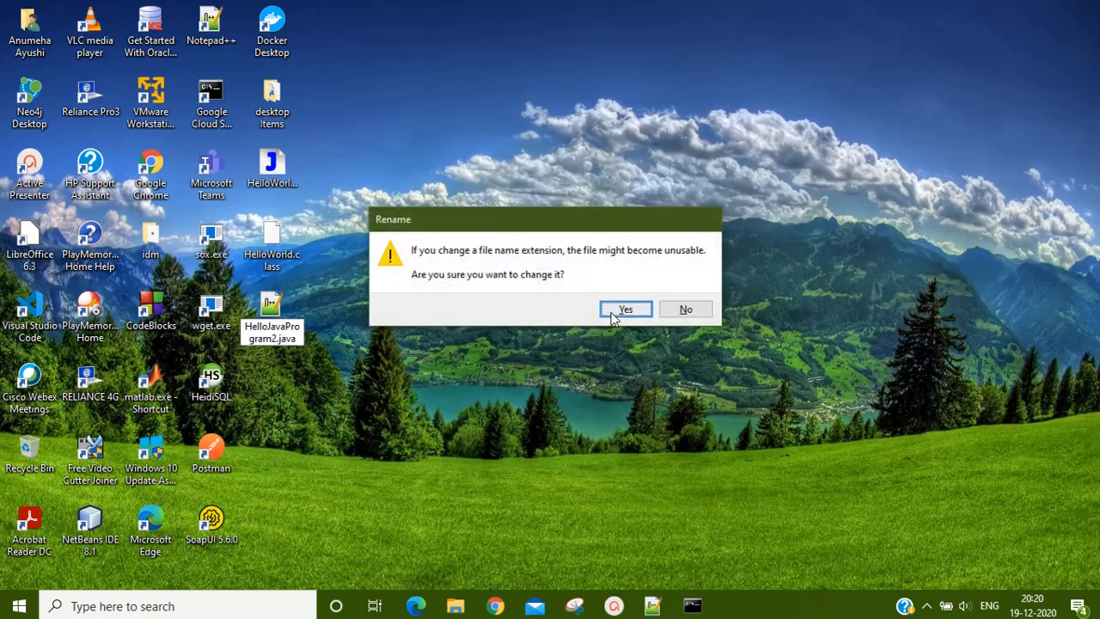
{"action": "left_click", "coordinate": [626, 309]}
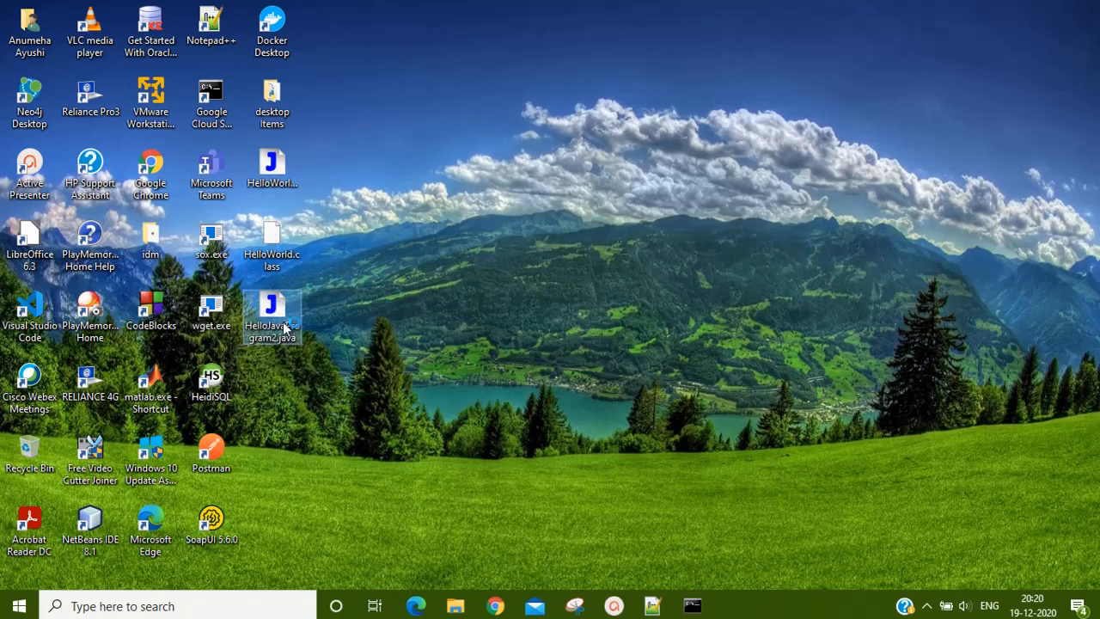
- Edit HelloJavaProgram2.java in Notepad++ with a class whose main prints 'This is java program two.'
{"action": "right_click", "coordinate": [272, 318]}
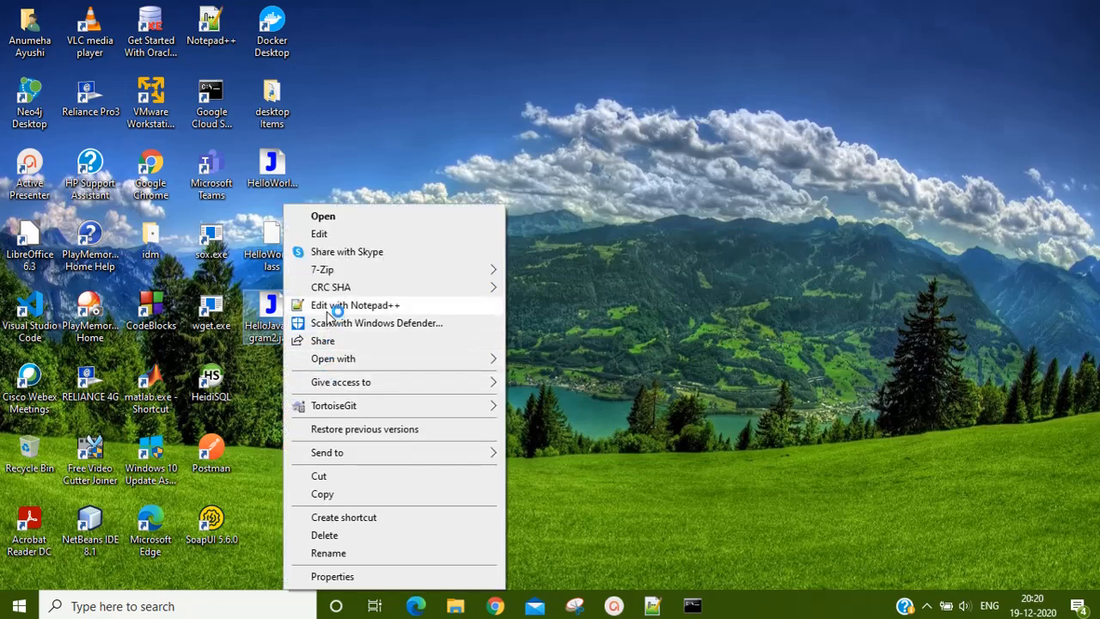
{"action": "left_click", "coordinate": [355, 304]}
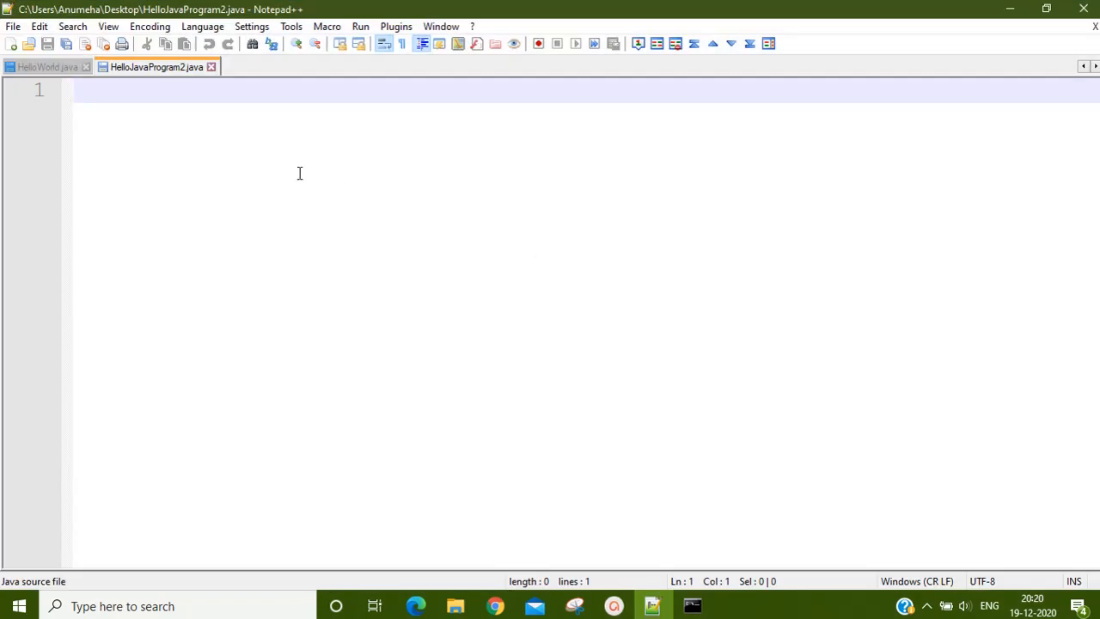
{"action": "type", "text": "class Hello"}
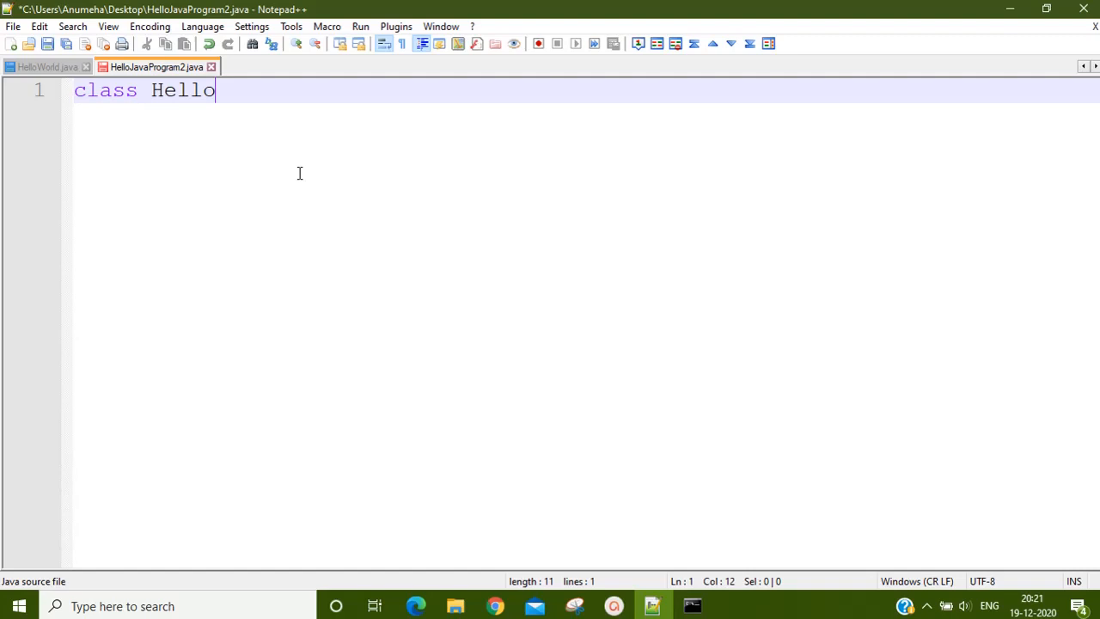
{"action": "type", "text": "JavaProgram2"}
{"action": "type", "text": "puv"}
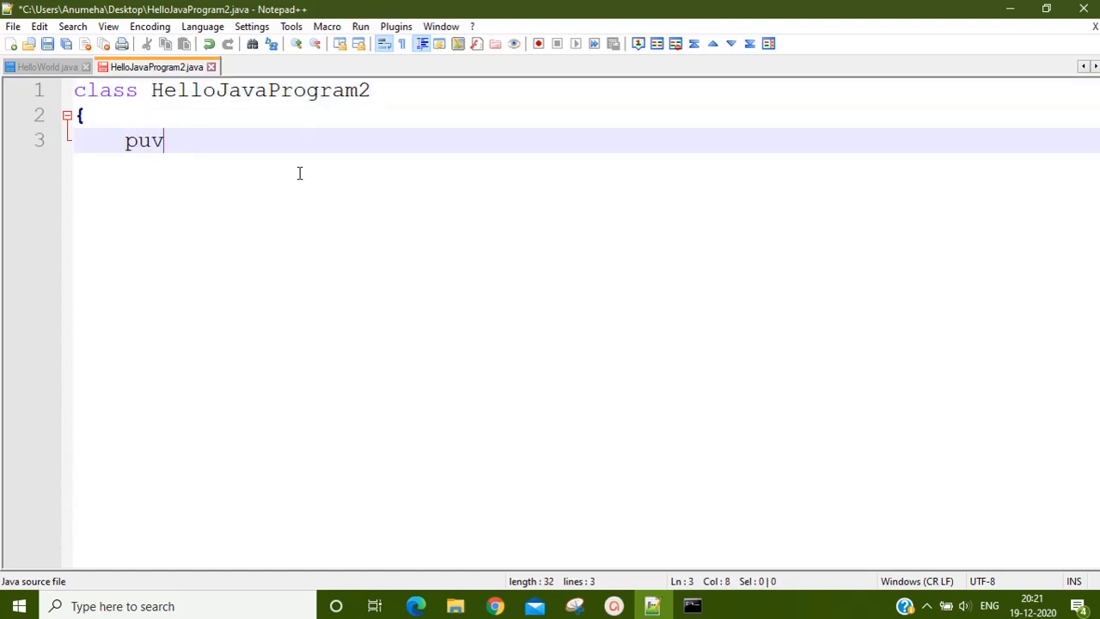
{"action": "type", "text": "blic static void main(String args["}
{"action": "type", "text": "System."}
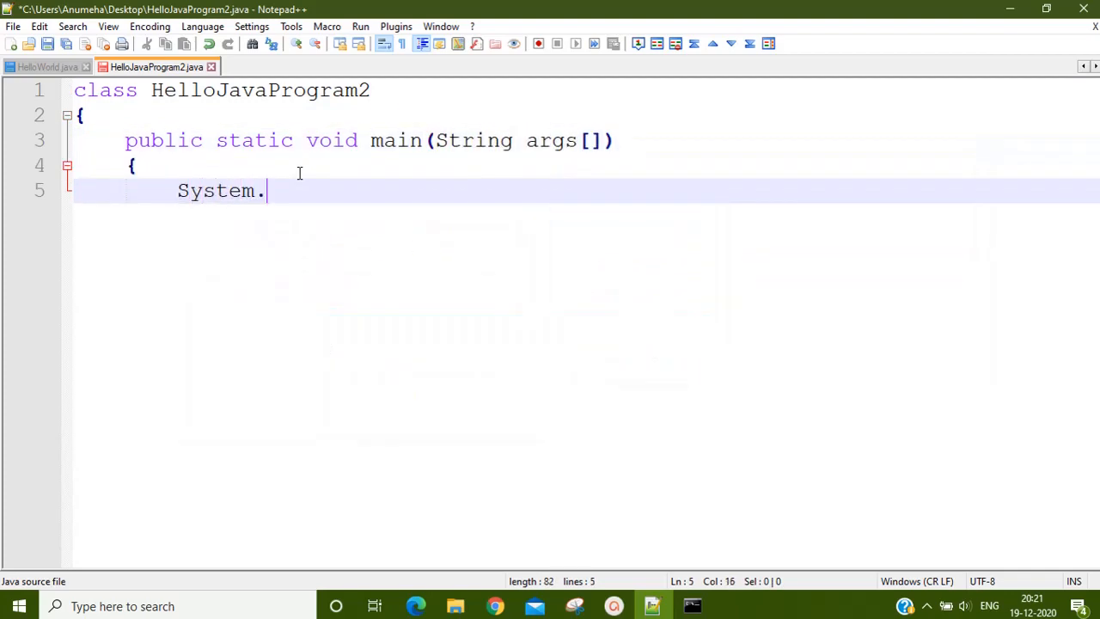
{"action": "type", "text": "out.println(\""}
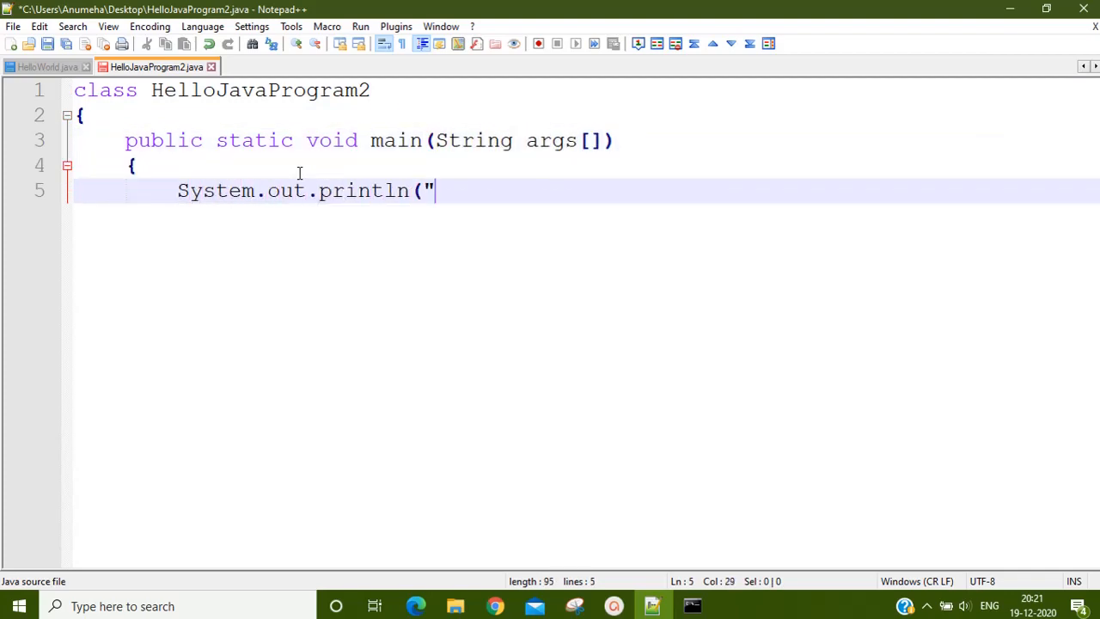
{"action": "type", "text": "This is java program"}
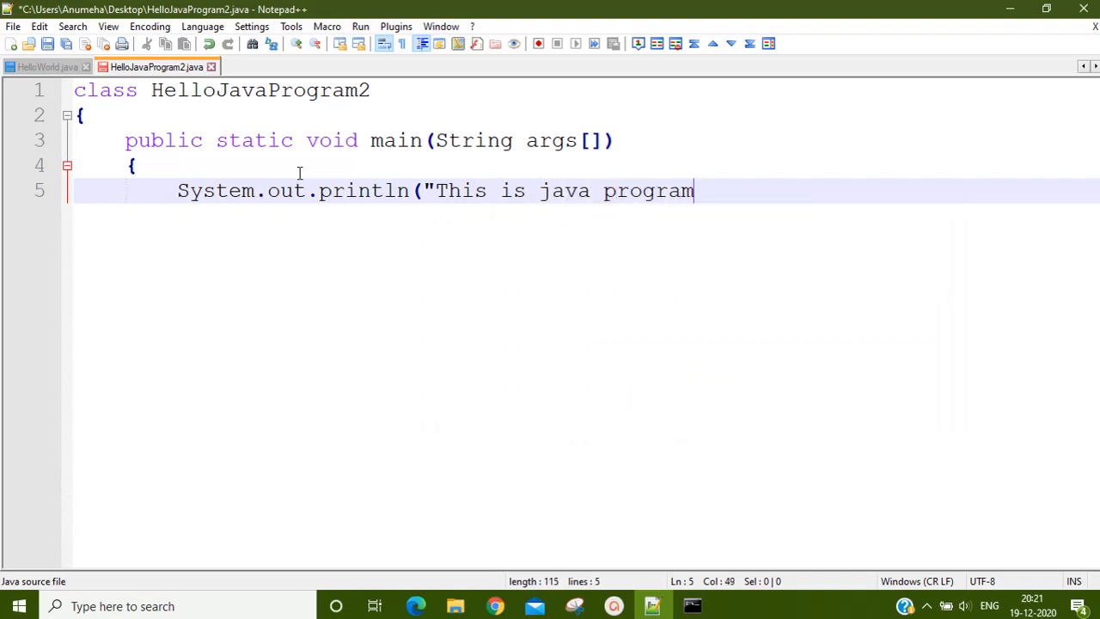
{"action": "type", "text": "two.\");"}
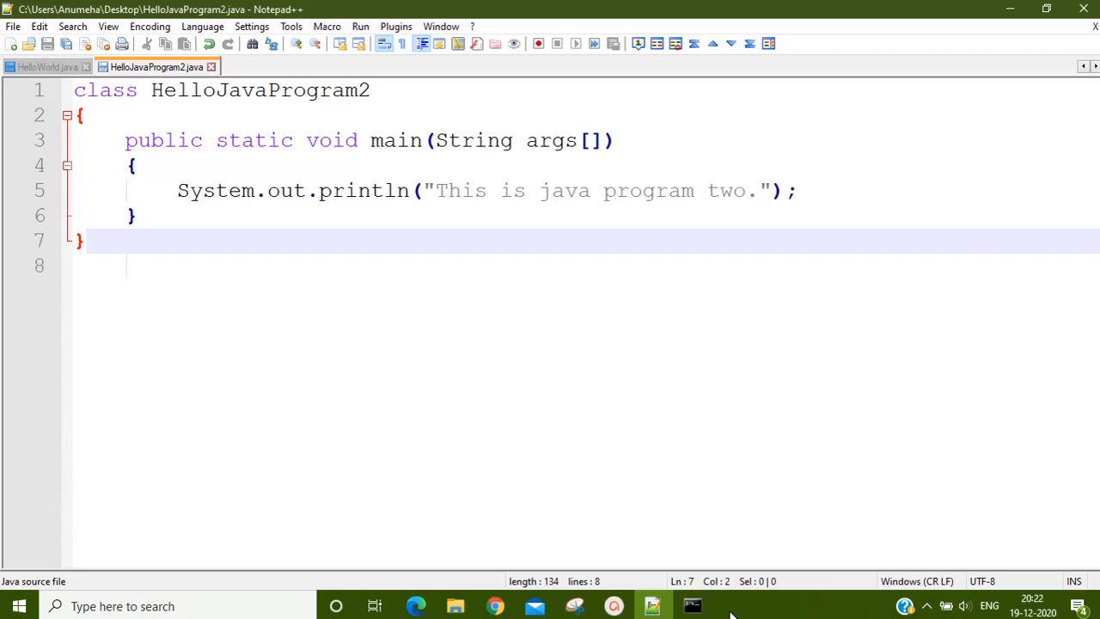
- Run 'java HelloJavaProgram2.java' in Command Prompt, printing 'This is java program two.'
{"action": "left_click", "coordinate": [693, 606]}
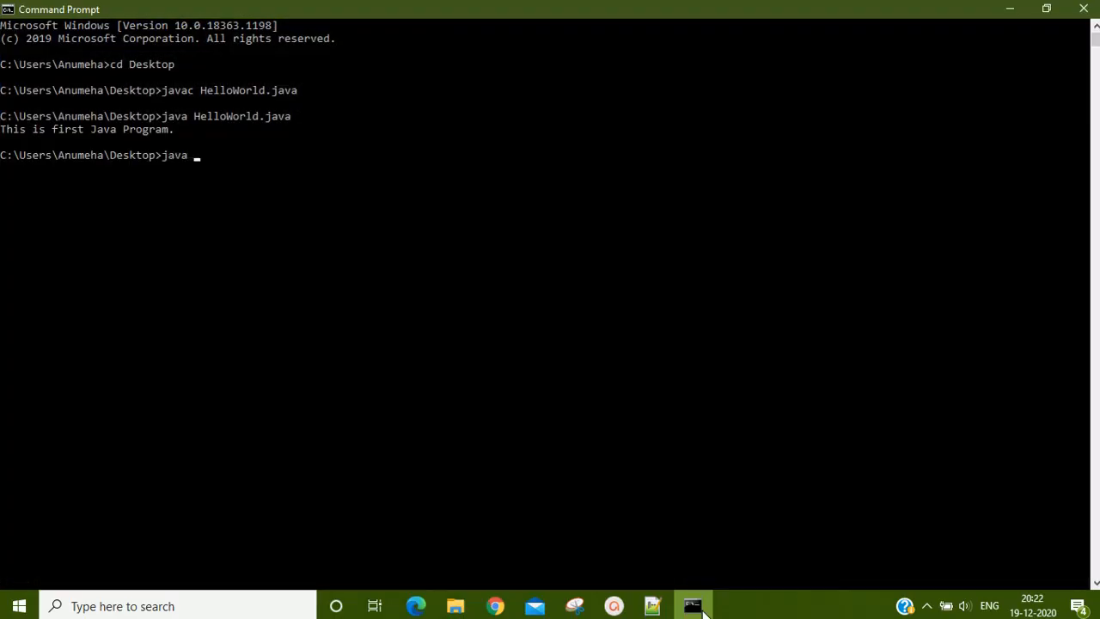
{"action": "type", "text": "HelloJavaProgram2.java"}
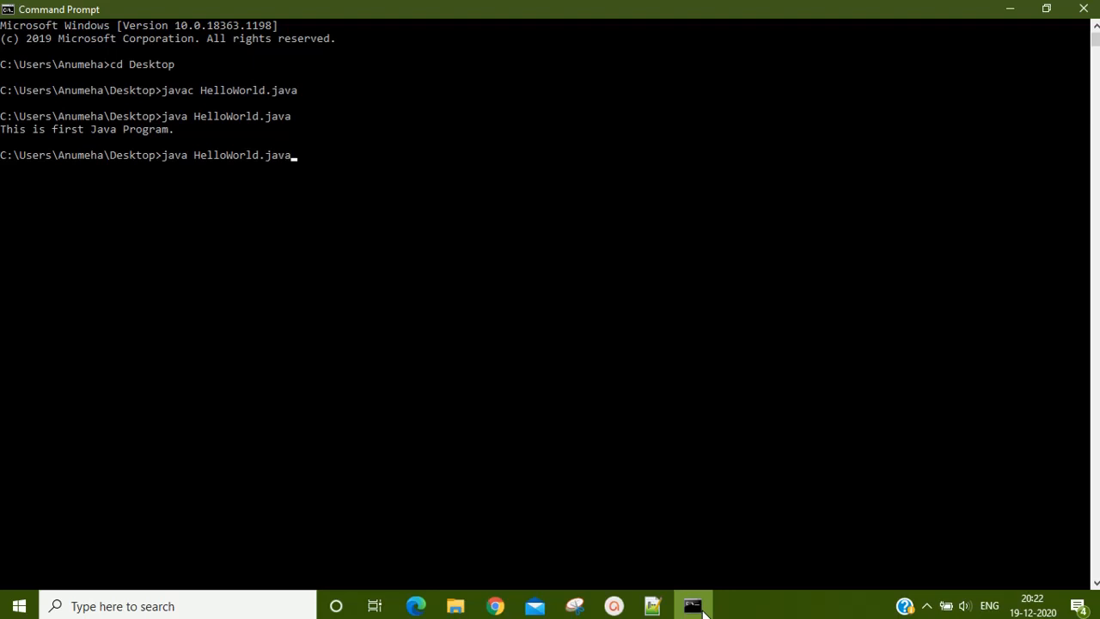
{"action": "type", "text": "HelloJavaProgram2.java"}
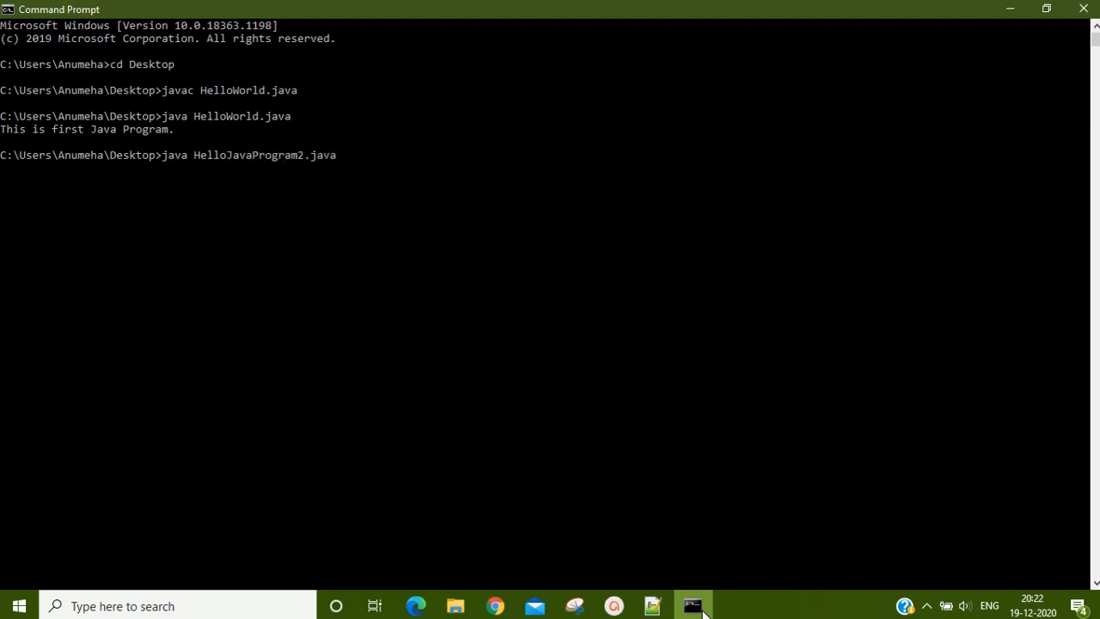
{"action": "key", "text": "Return"}
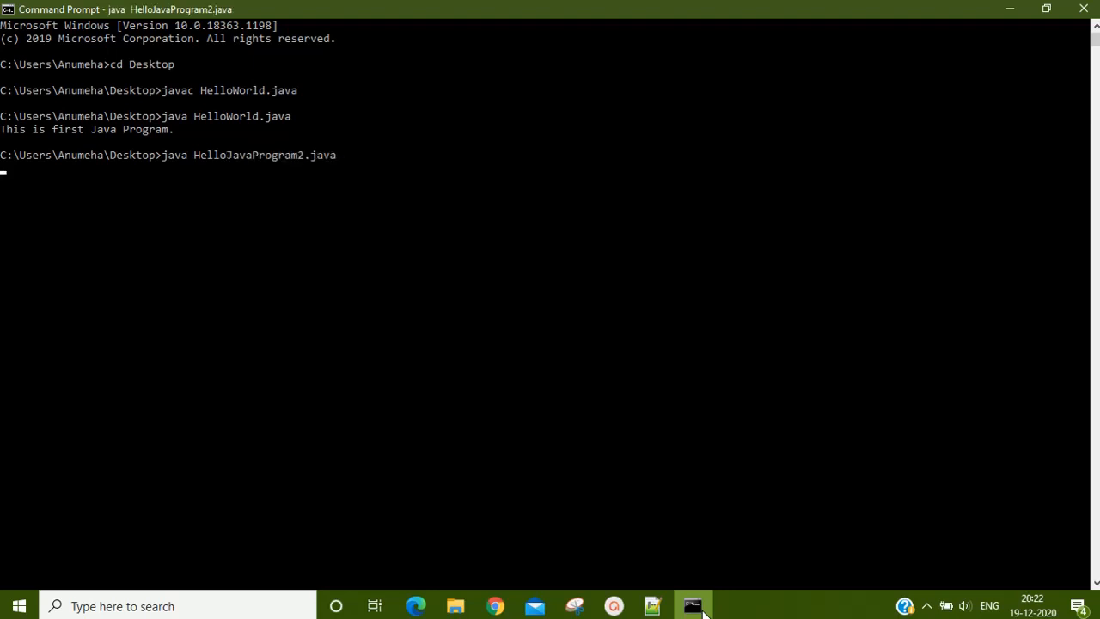
{"action": "key", "text": "Return"}
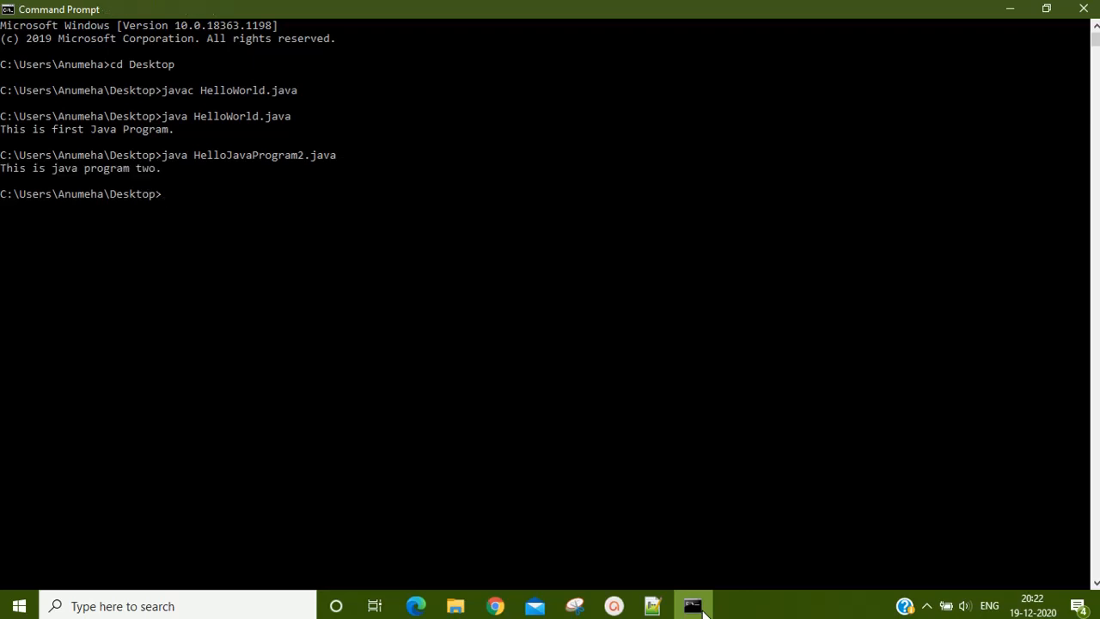
{"action": "mouse_move", "coordinate": [634, 566]}
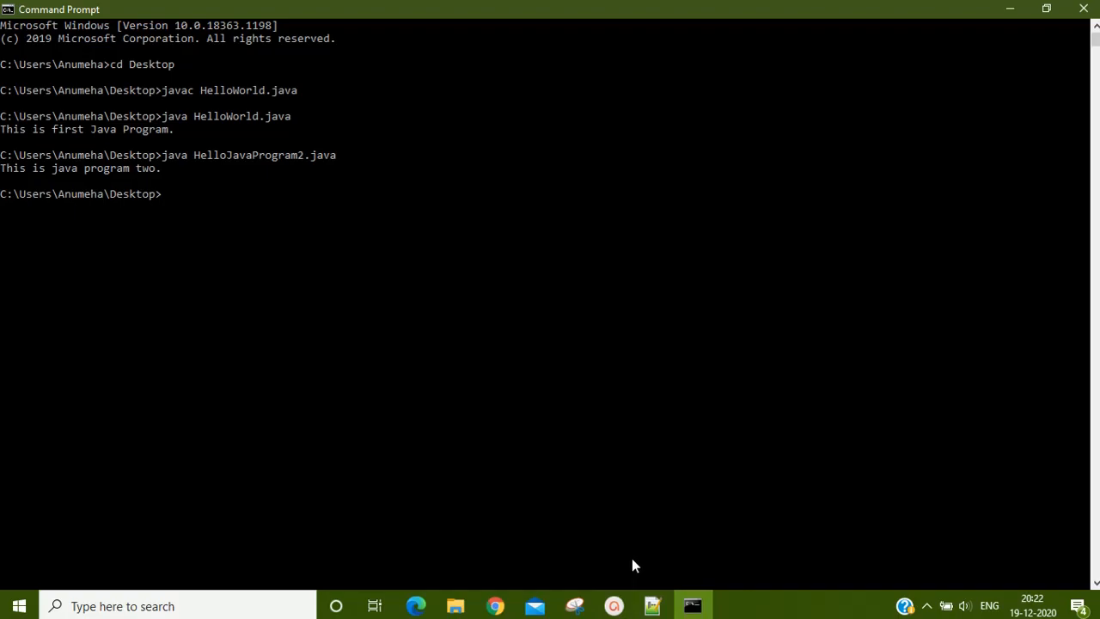
- Delete the semicolon ending line 5 in Notepad++, then switch back to Command Prompt
{"action": "left_click", "coordinate": [651, 606]}
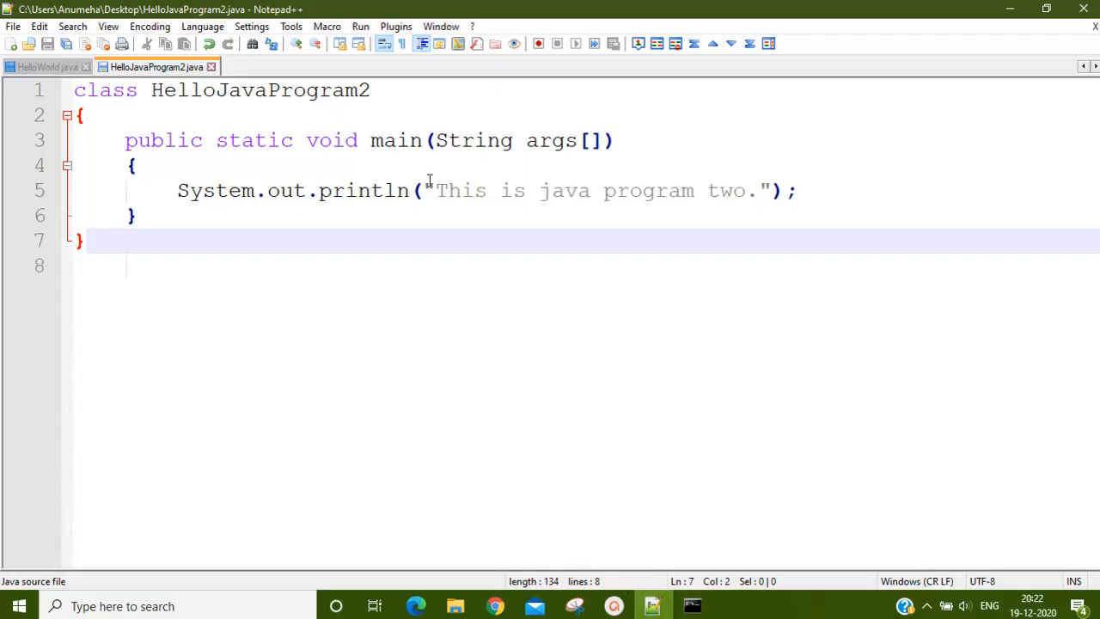
{"action": "left_click", "coordinate": [791, 189]}
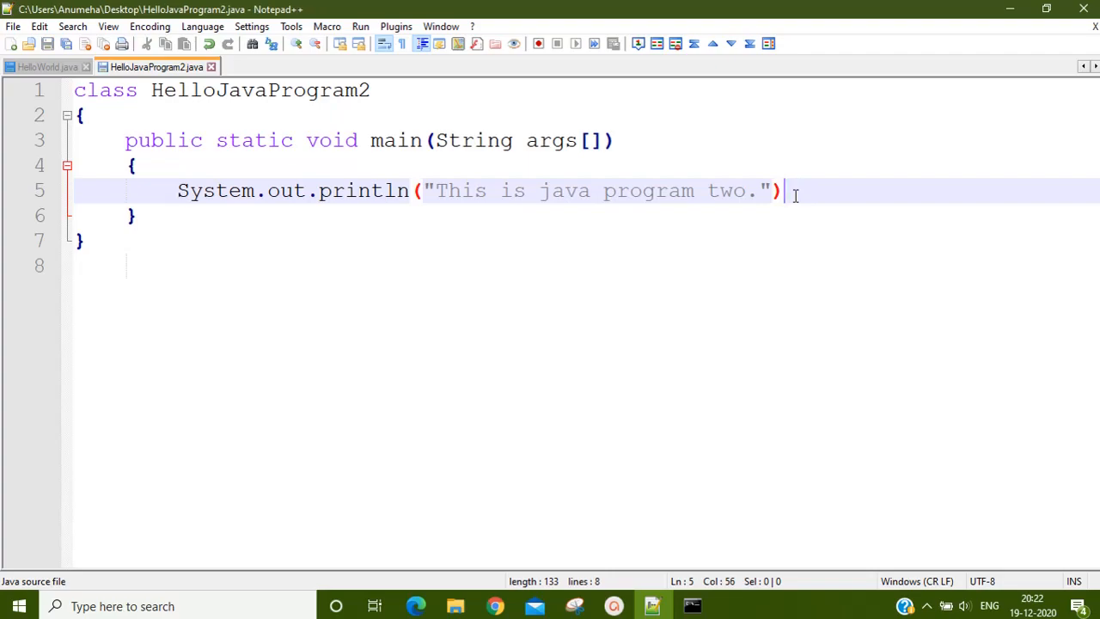
{"action": "left_click", "coordinate": [692, 606]}
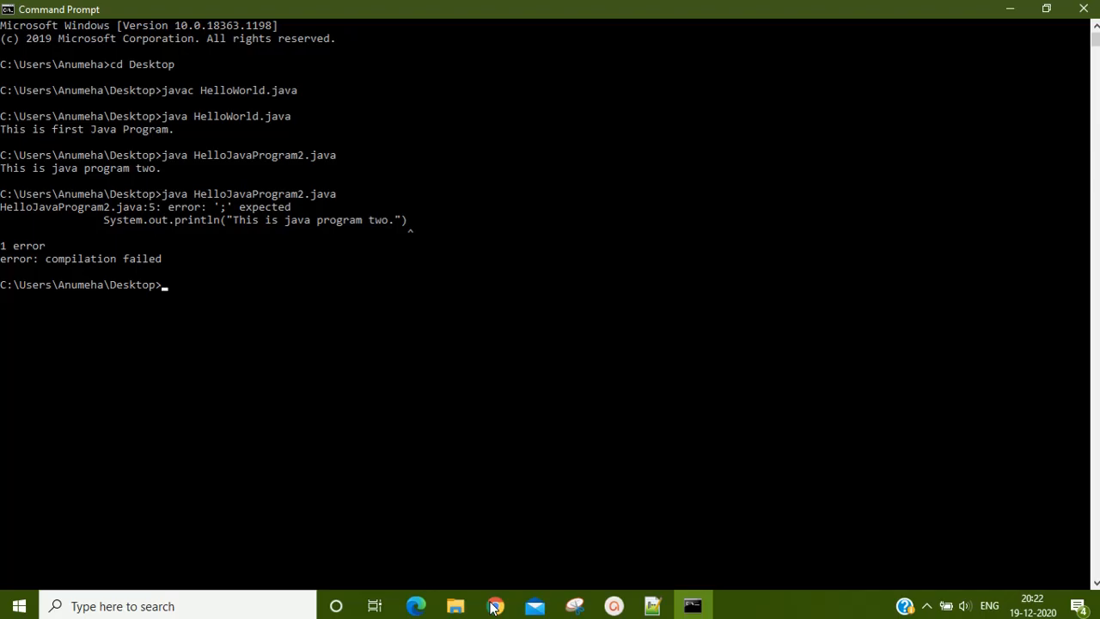
- Put the semicolon back at the end of line 5 and return to Command Prompt
{"action": "left_click", "coordinate": [652, 606]}
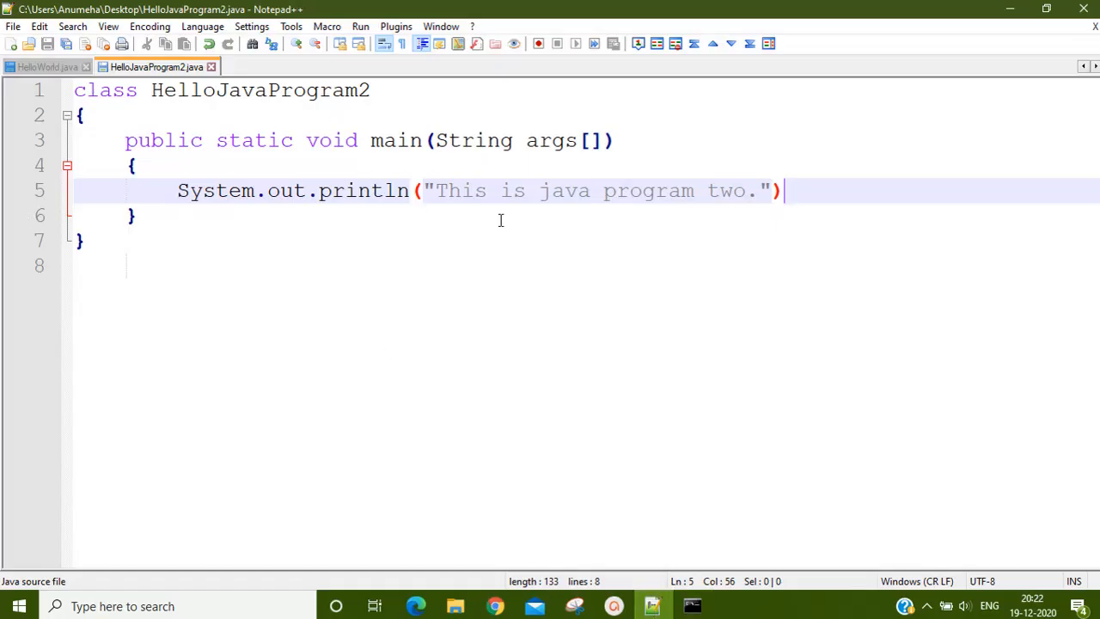
{"action": "type", "text": ";"}
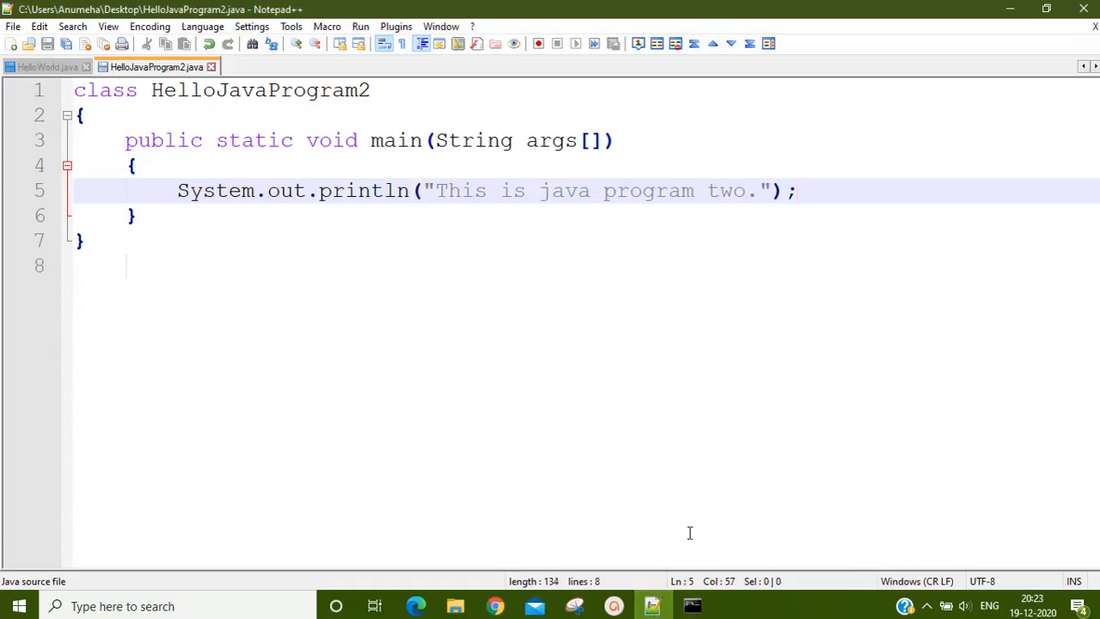
{"action": "left_click", "coordinate": [692, 606]}
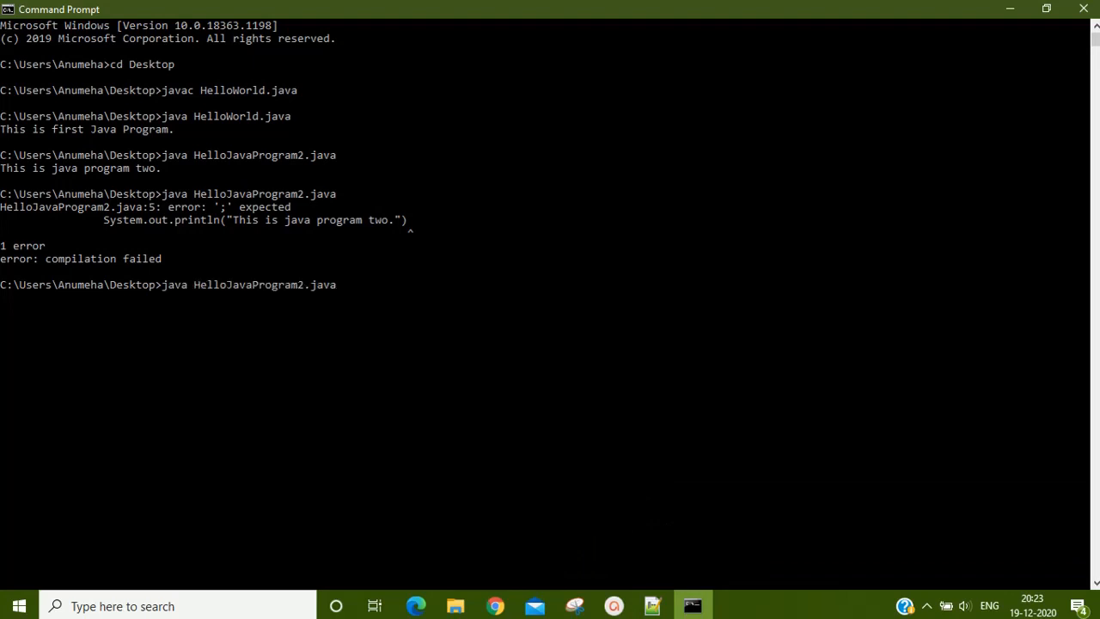